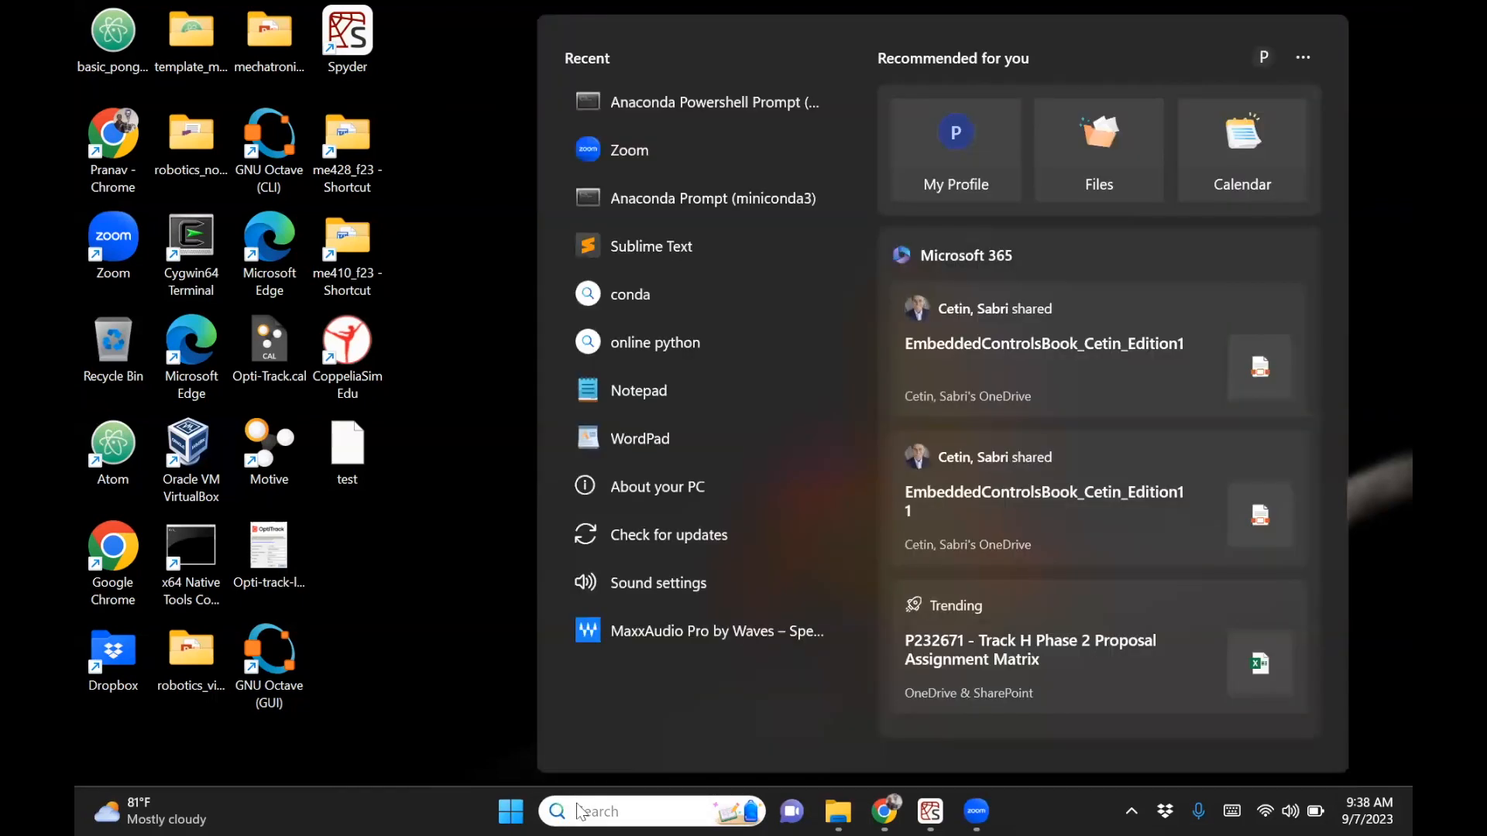
Search the Start menu for 'miniconda' to find the Anaconda Powershell Prompt.
{"action": "type", "text": "a"}
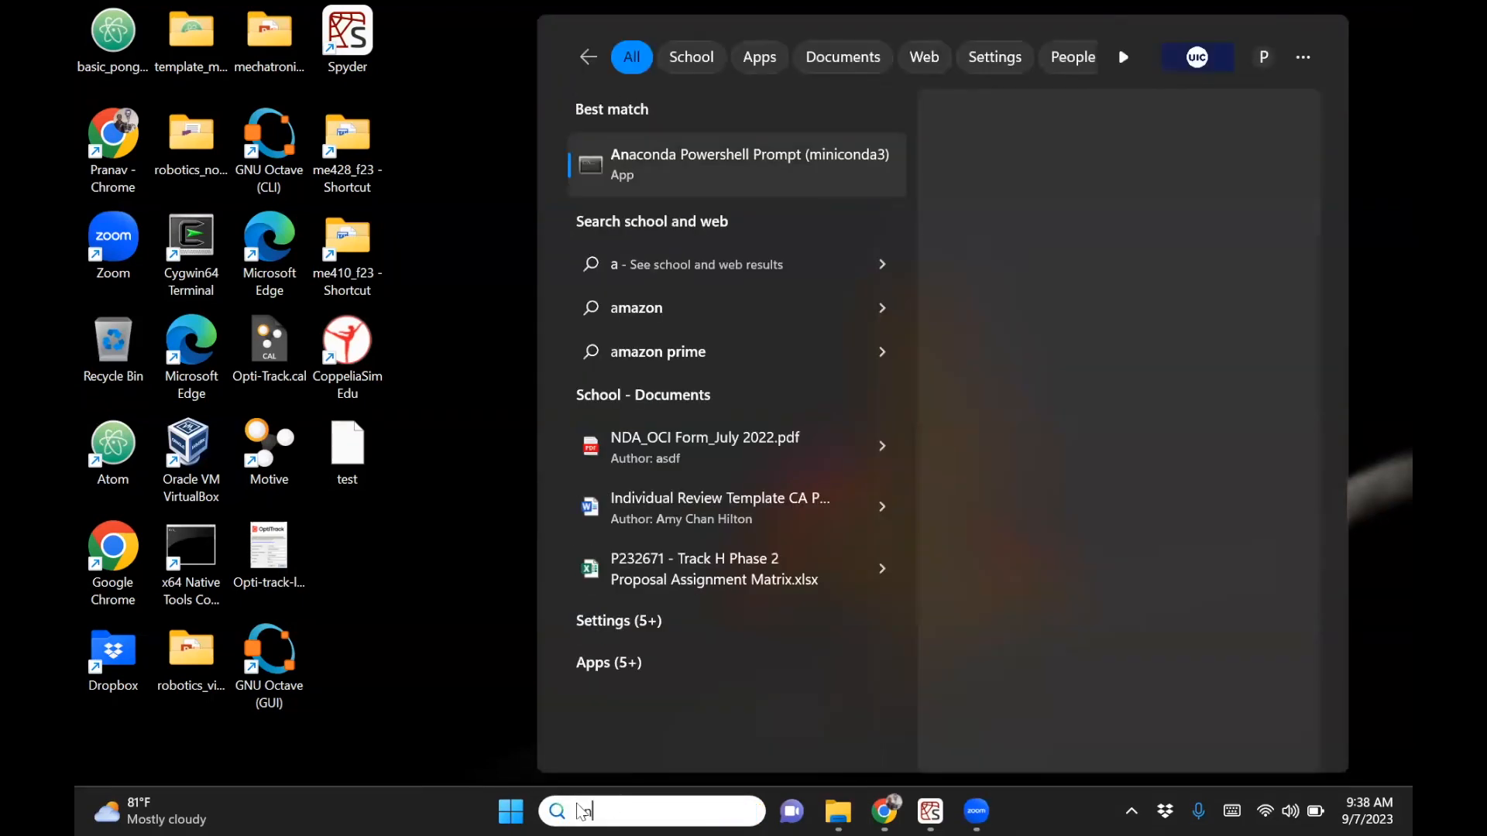
{"action": "type", "text": "miniconda"}
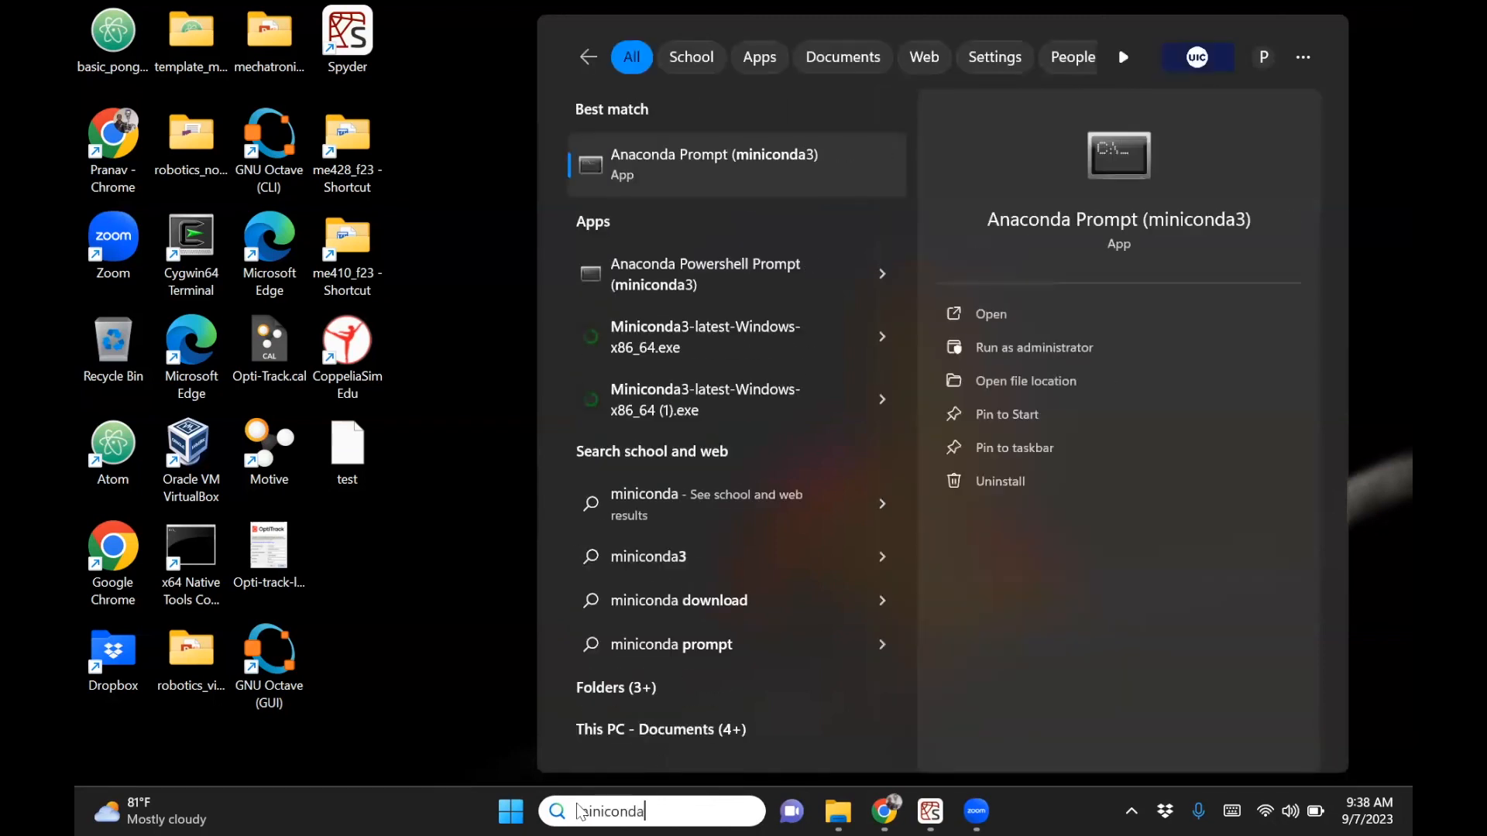
{"action": "mouse_move", "coordinate": [653, 274]}
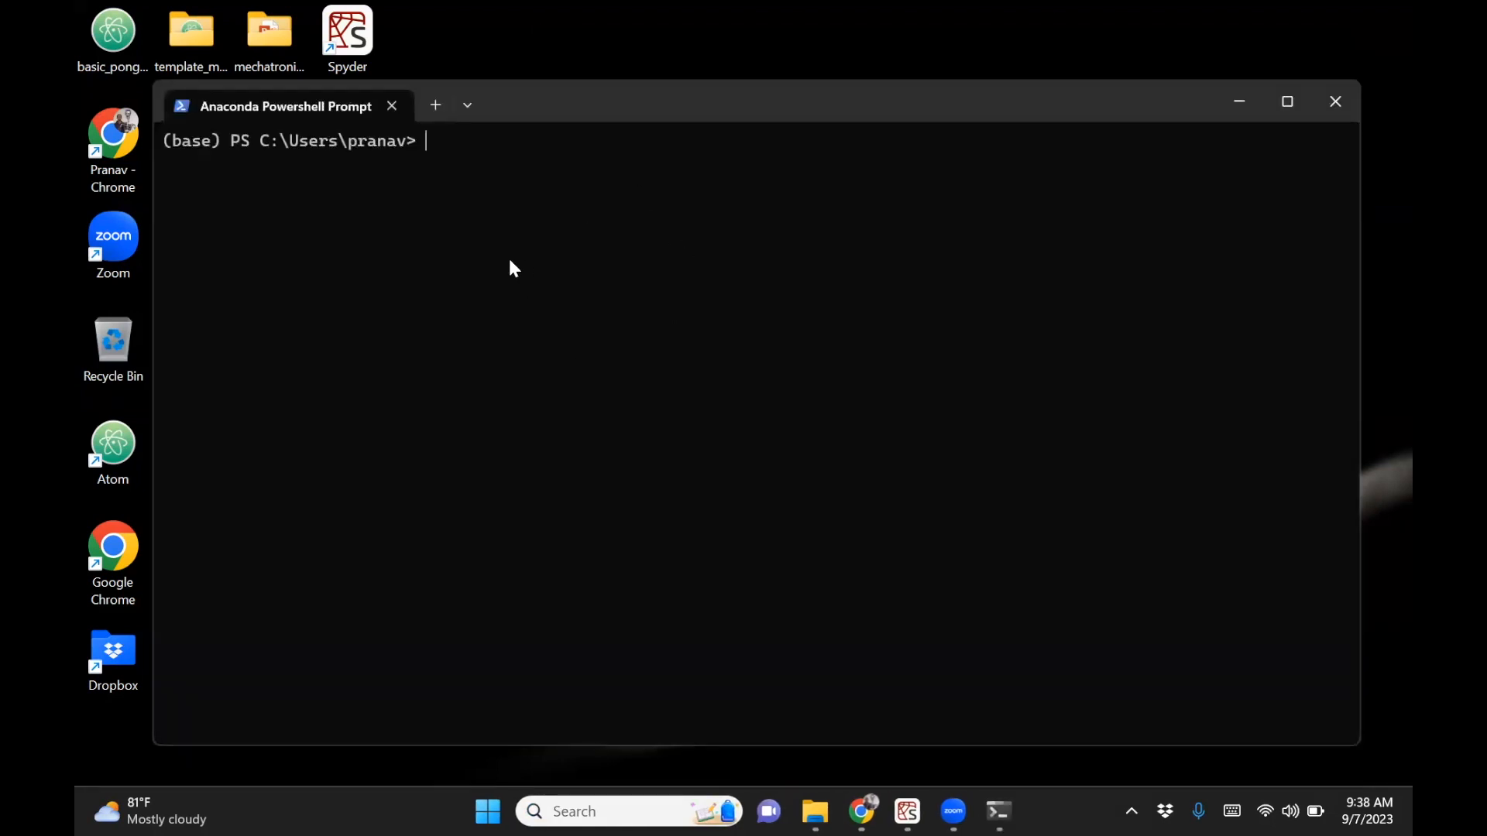
{"action": "mouse_move", "coordinate": [171, 128]}
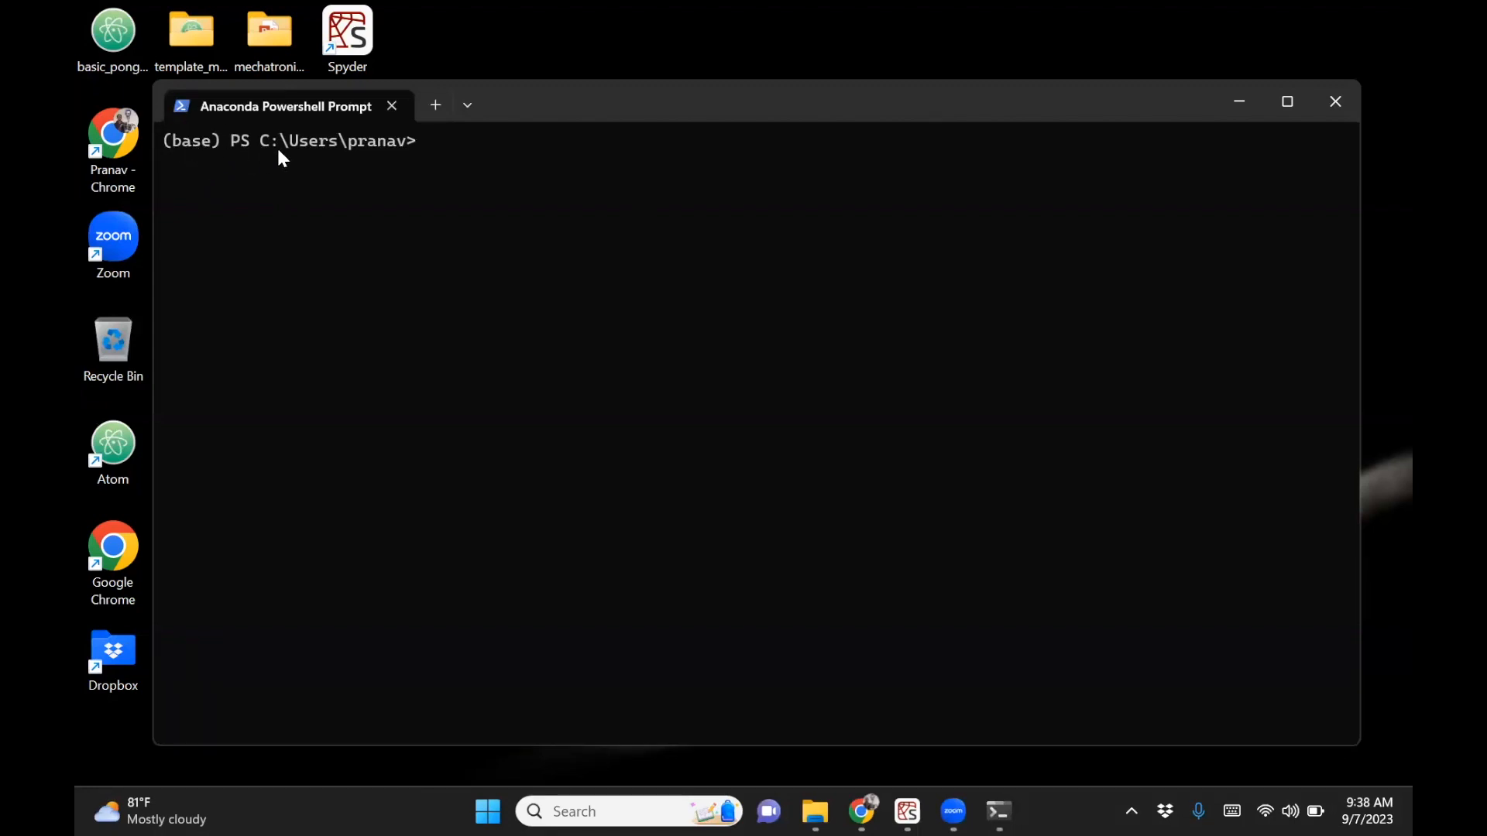
{"action": "mouse_move", "coordinate": [439, 151]}
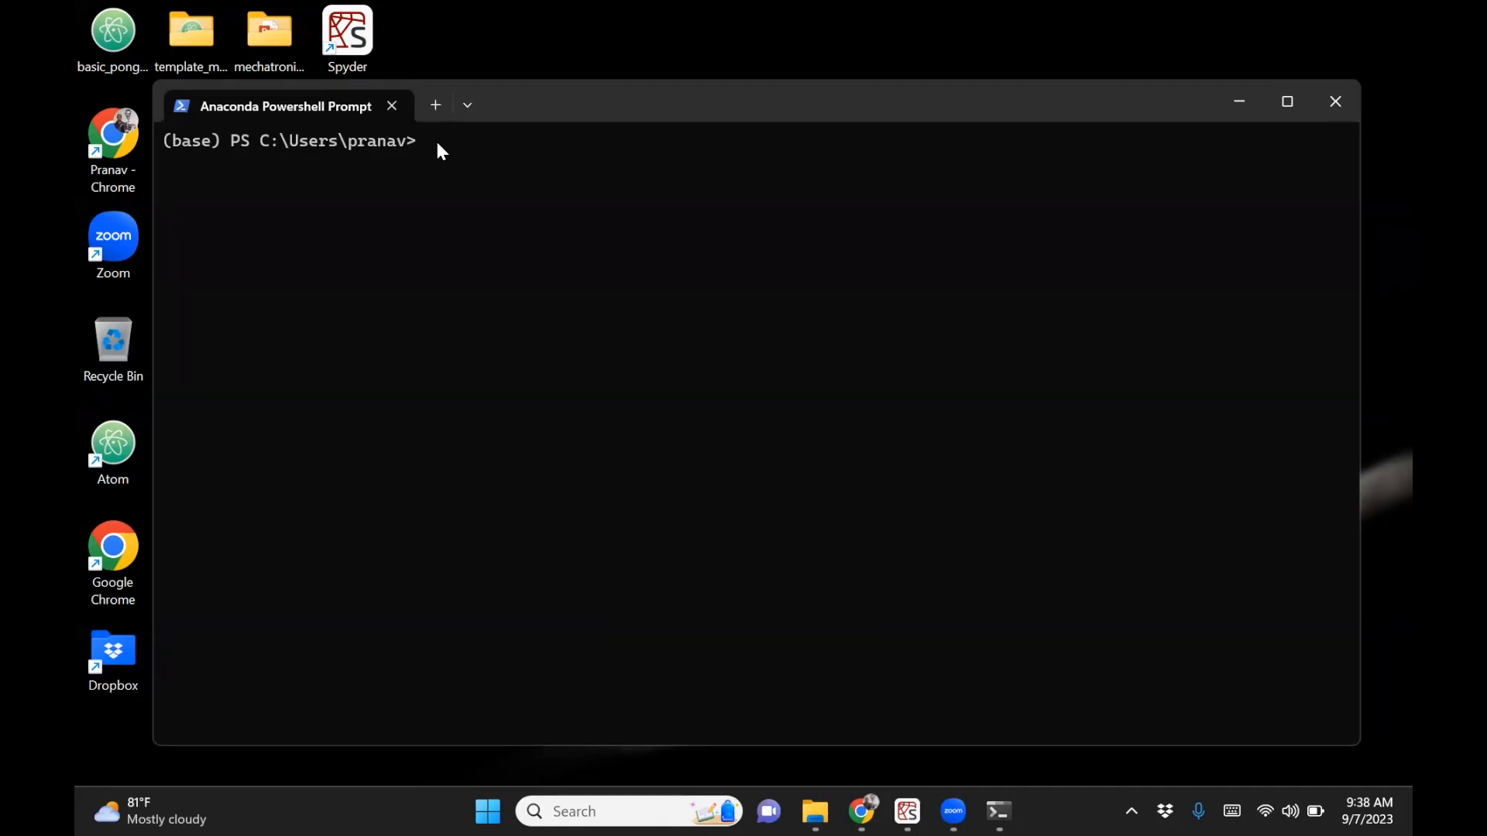
Run 'pip install pygame' to install pygame 2.5.1 in the base environment.
{"action": "type", "text": "pip install"}
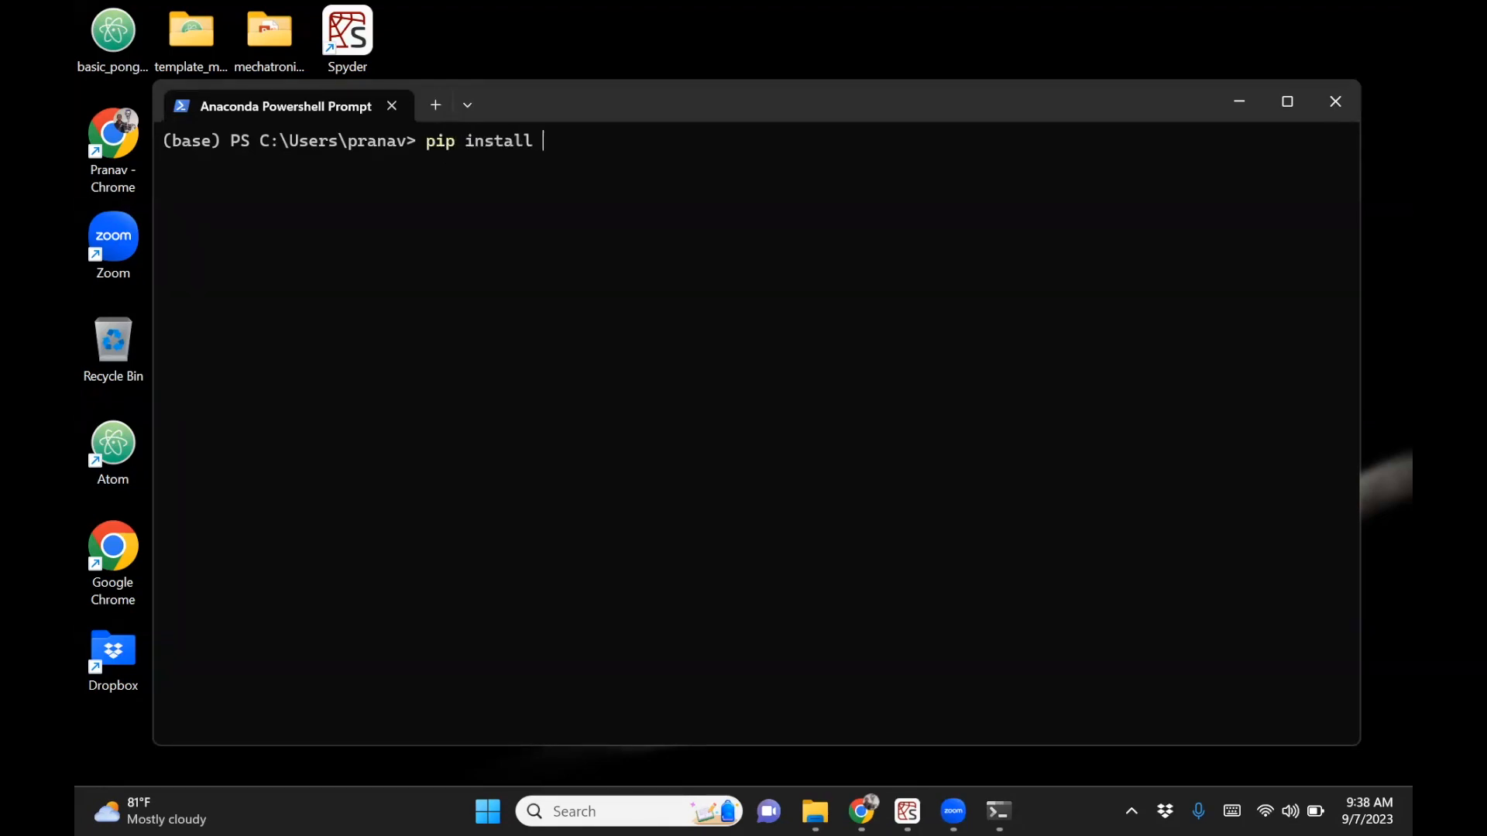
{"action": "type", "text": "pygame"}
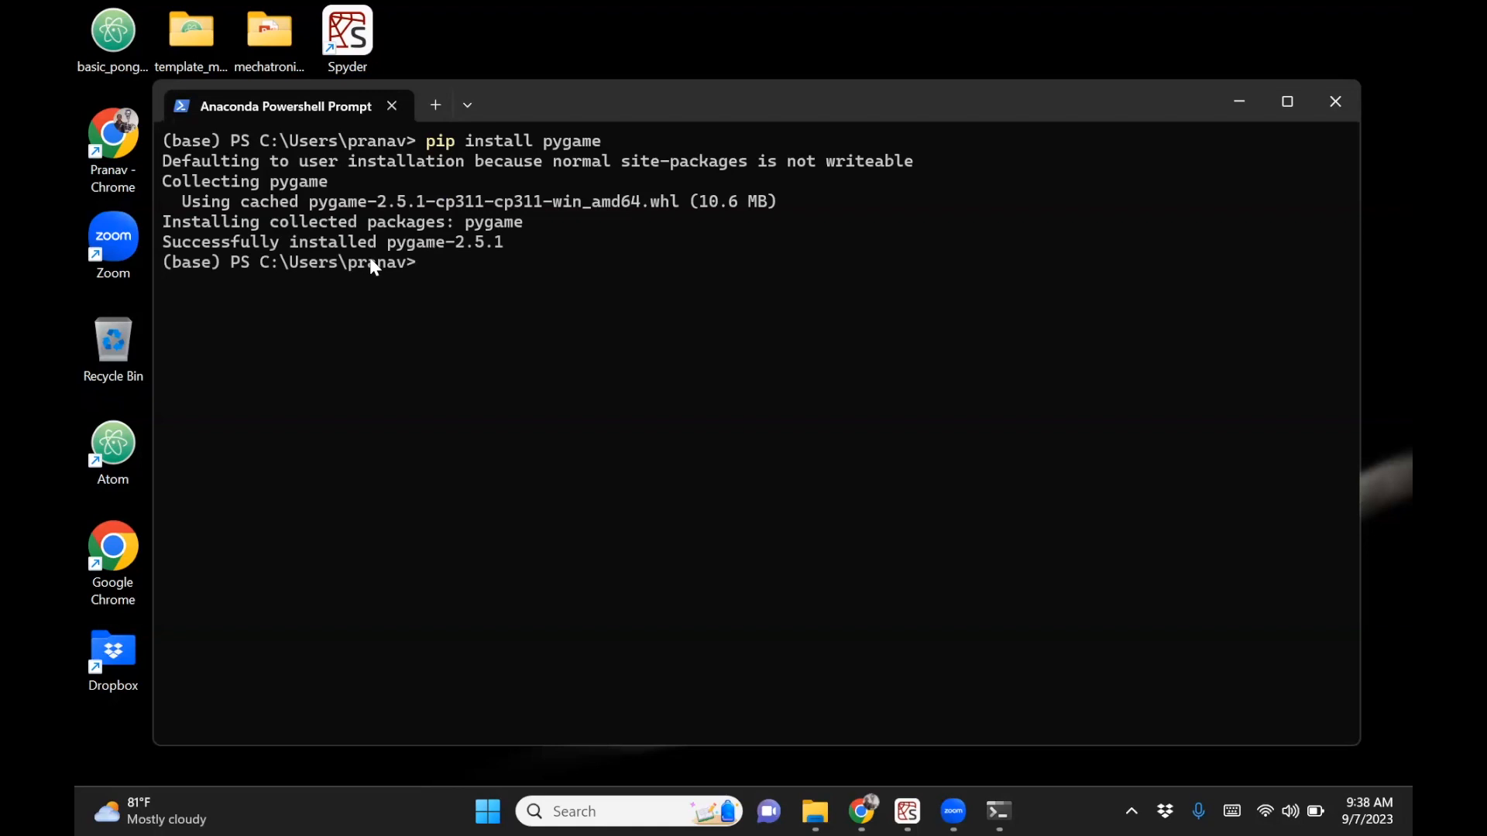
{"action": "mouse_move", "coordinate": [434, 264]}
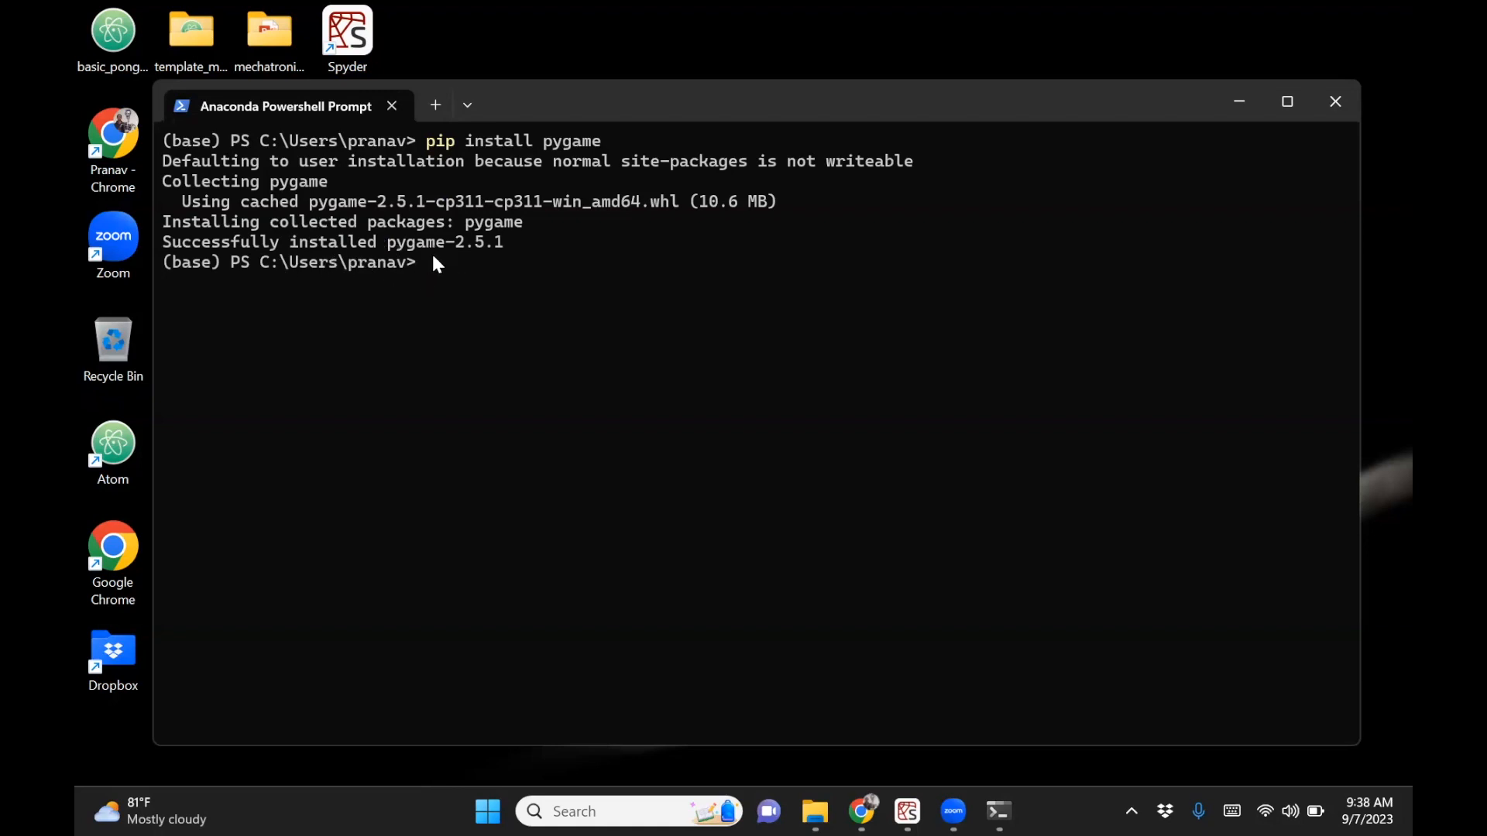
{"action": "mouse_move", "coordinate": [553, 110]}
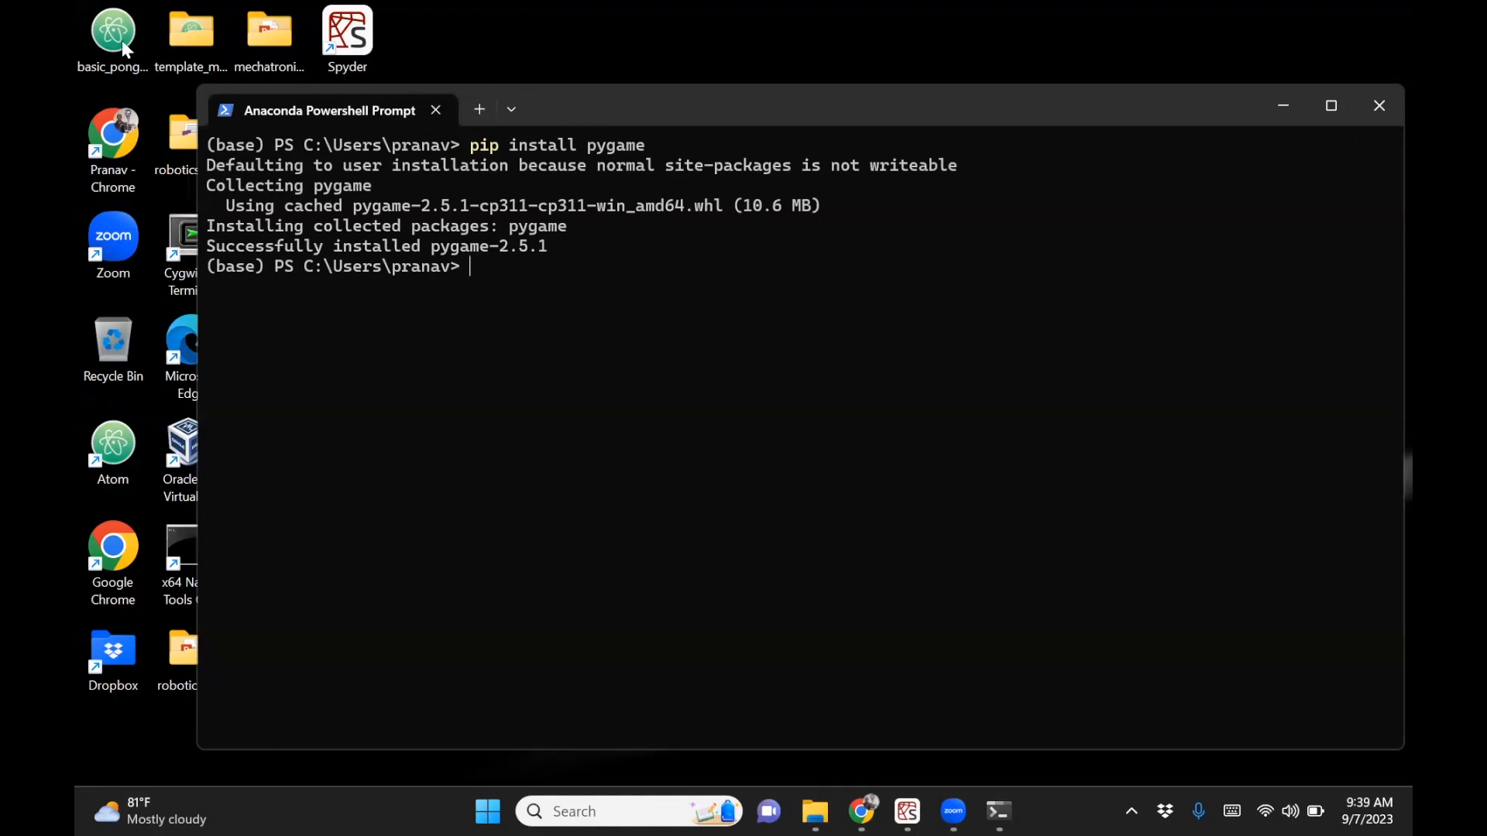
{"action": "mouse_move", "coordinate": [579, 124]}
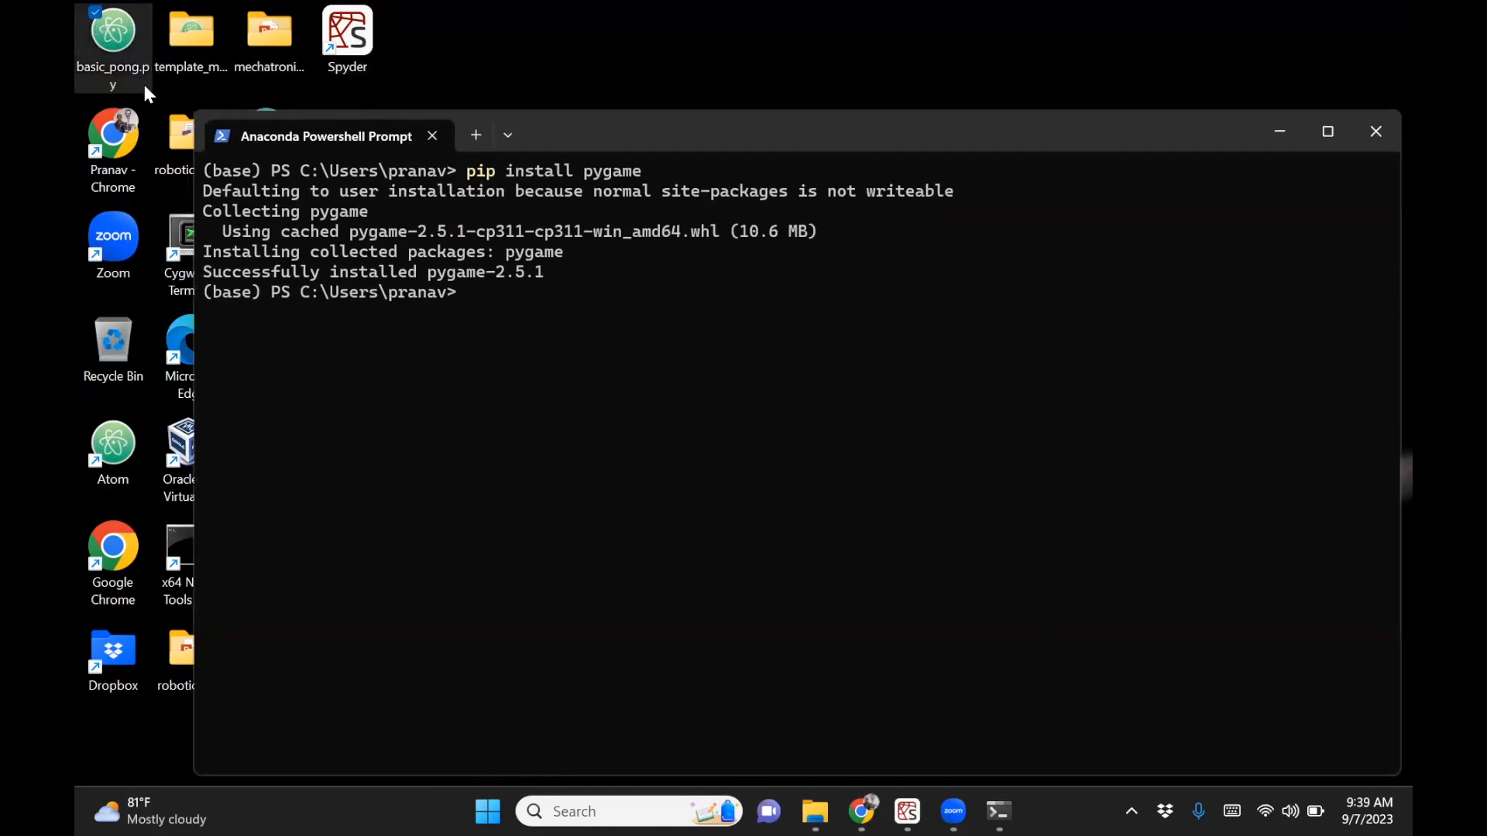
Check basic_pong.py's Properties for its location C:\Users\pranav\Desktop, then return to the prompt.
{"action": "right_click", "coordinate": [111, 28]}
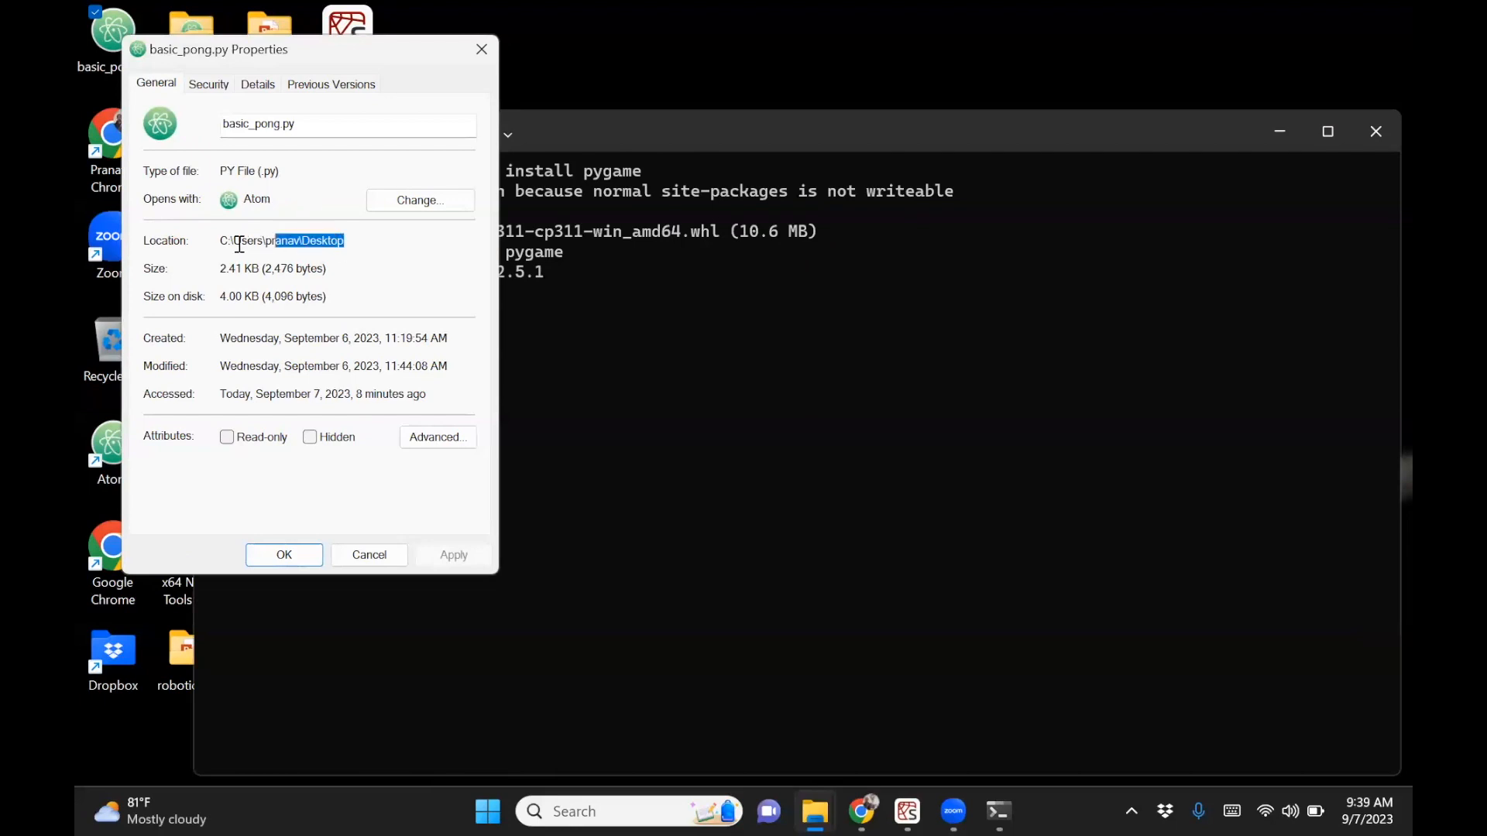
{"action": "triple_click", "coordinate": [282, 240]}
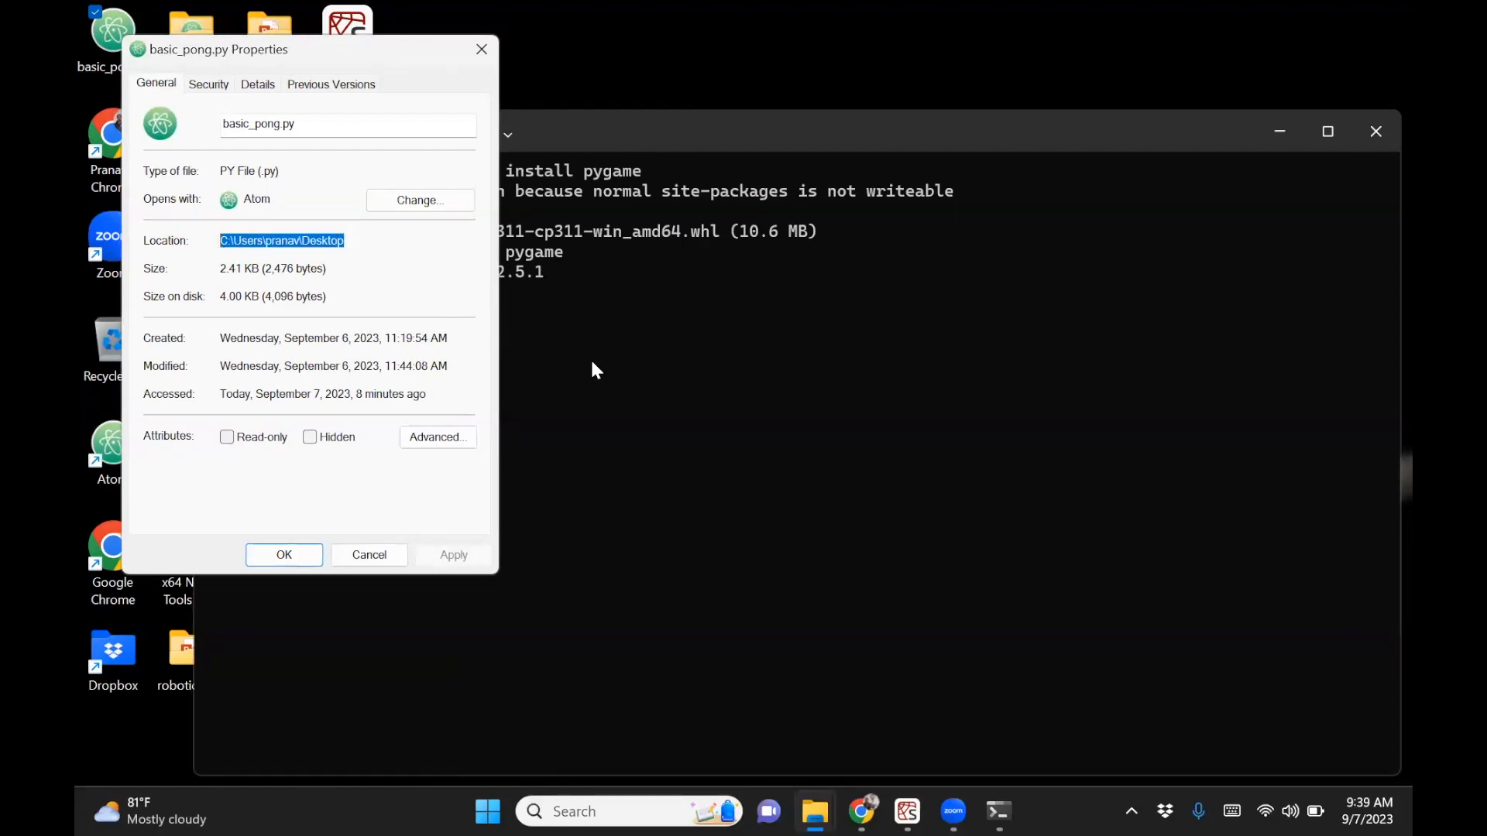
{"action": "left_click", "coordinate": [607, 380]}
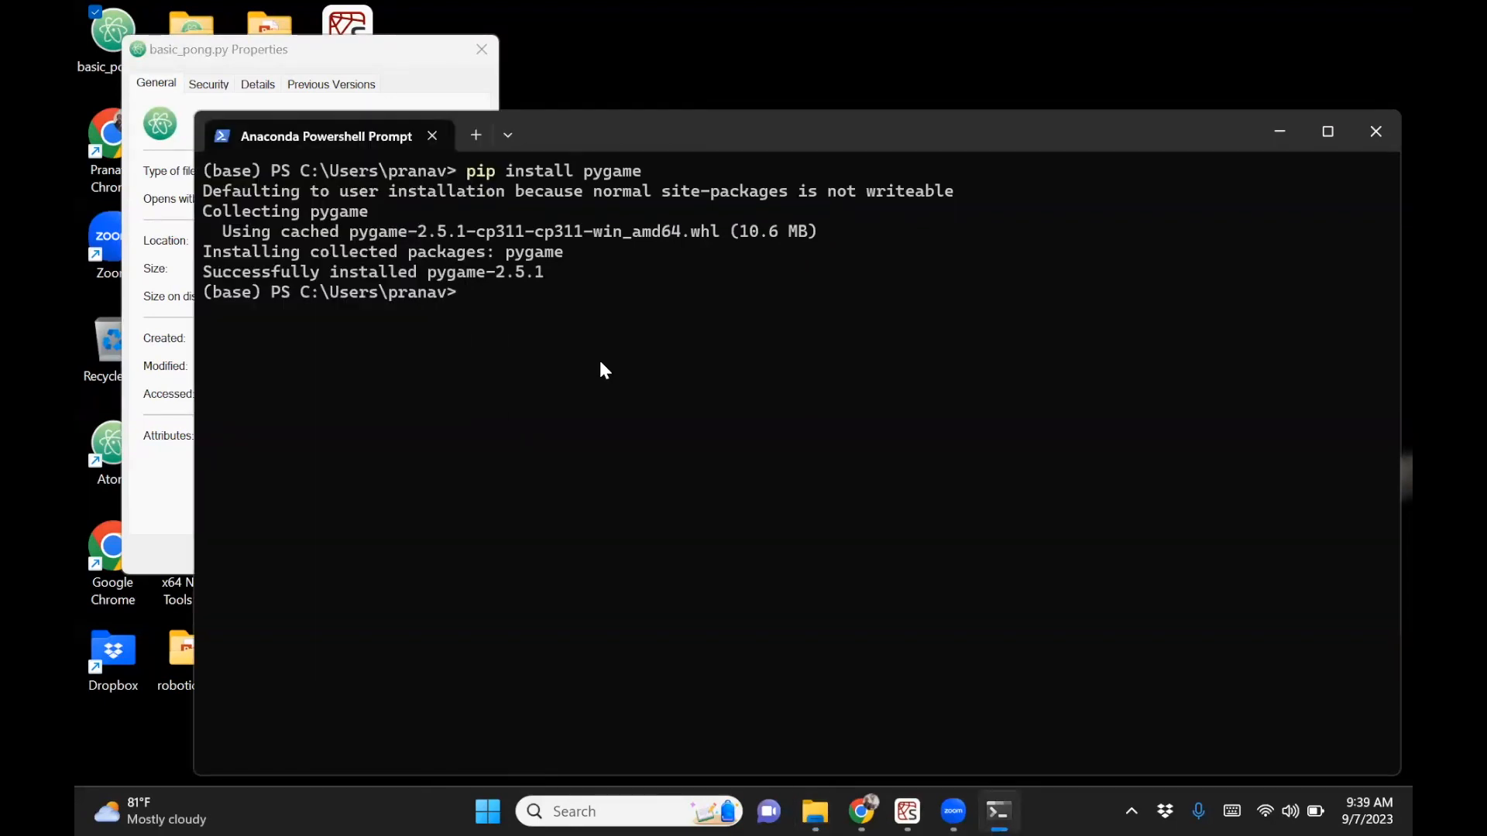
Change directory to C:\Users\pranav\Desktop and enter 'python basic_pong.py'.
{"action": "type", "text": "cd"}
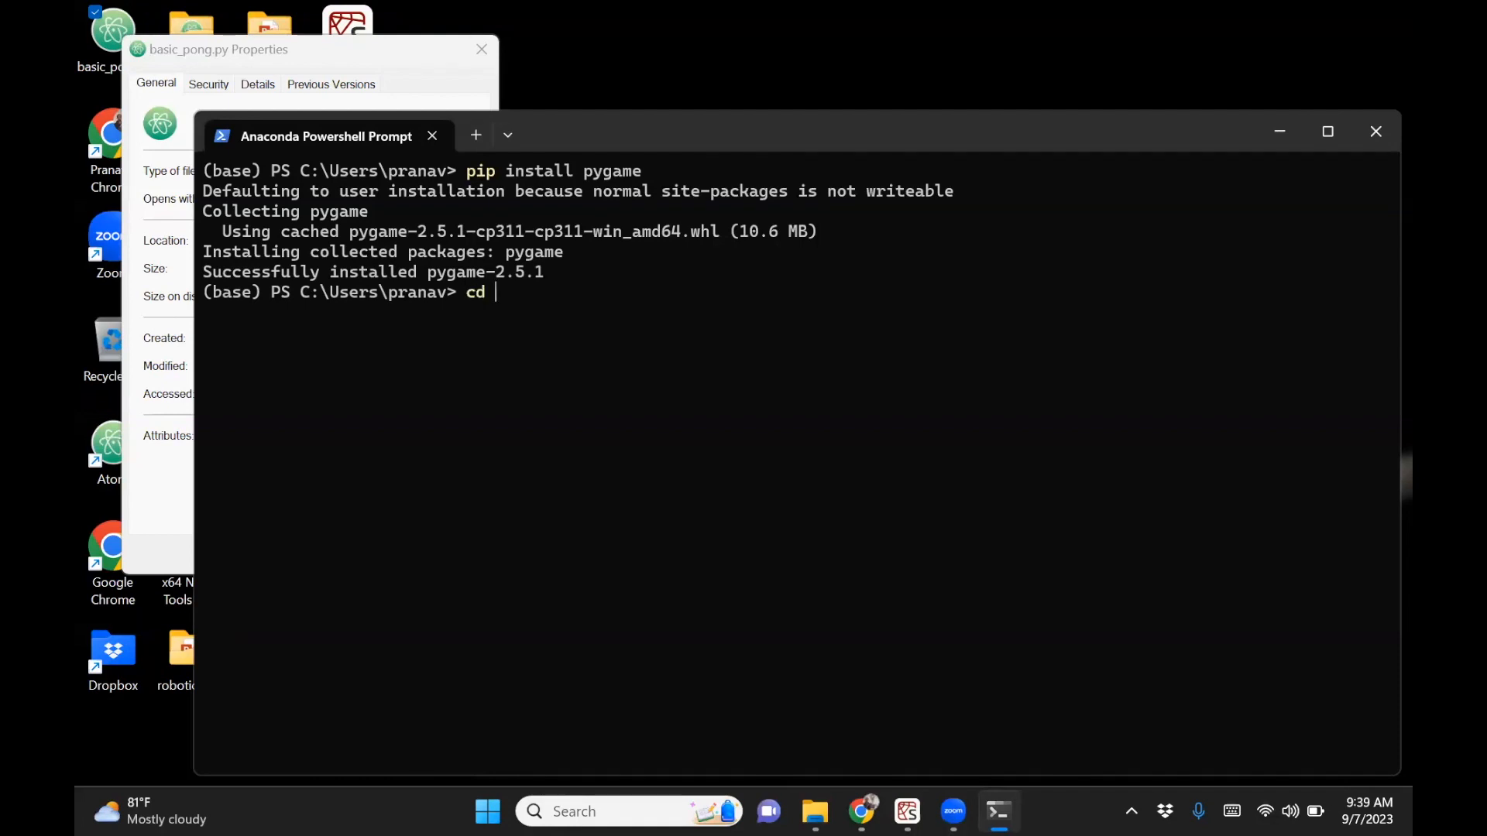
{"action": "type", "text": "C:\\Users\\pranav\\Desktop"}
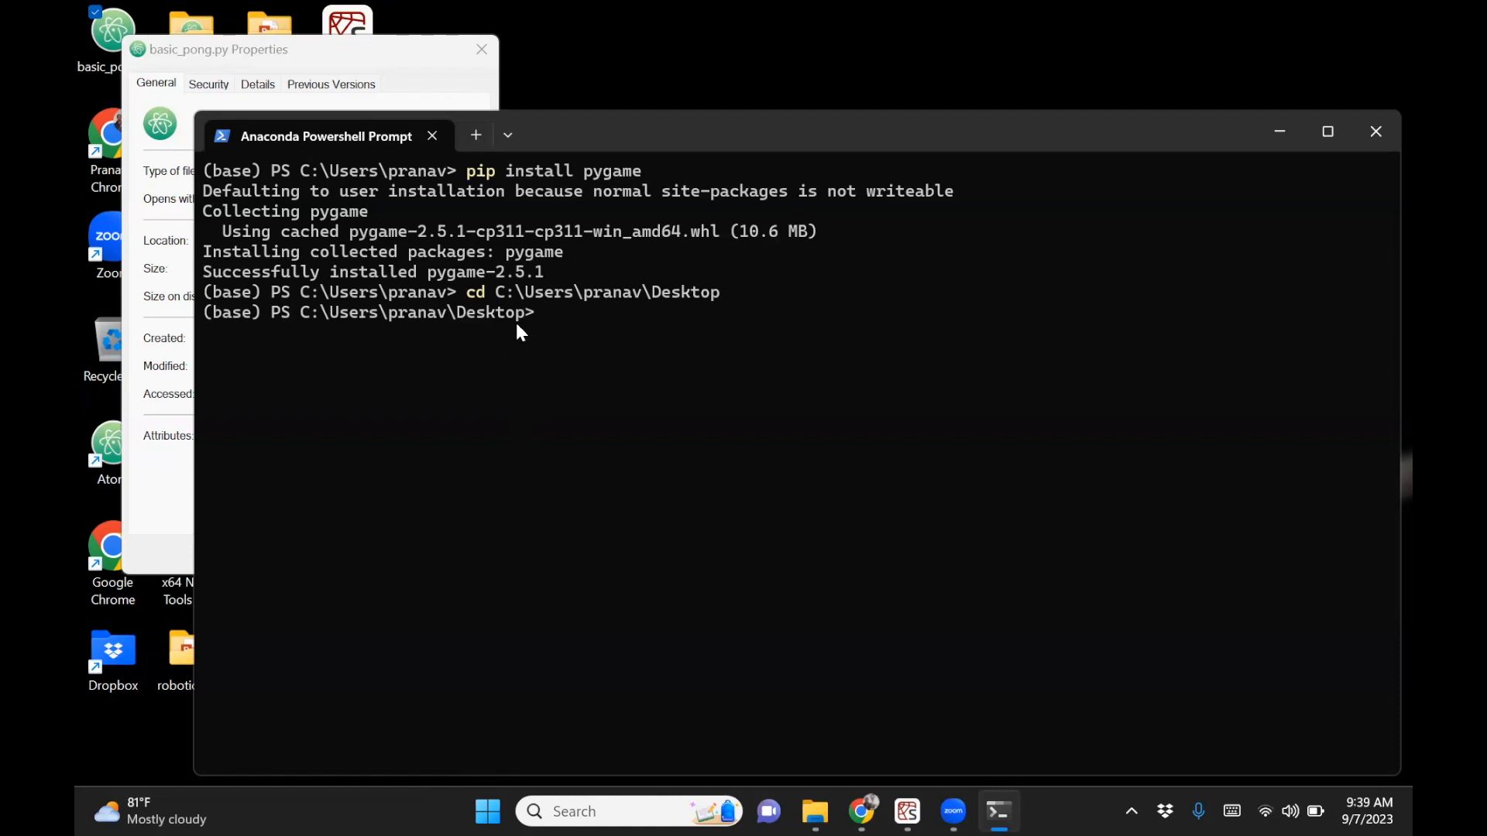
{"action": "mouse_move", "coordinate": [749, 152]}
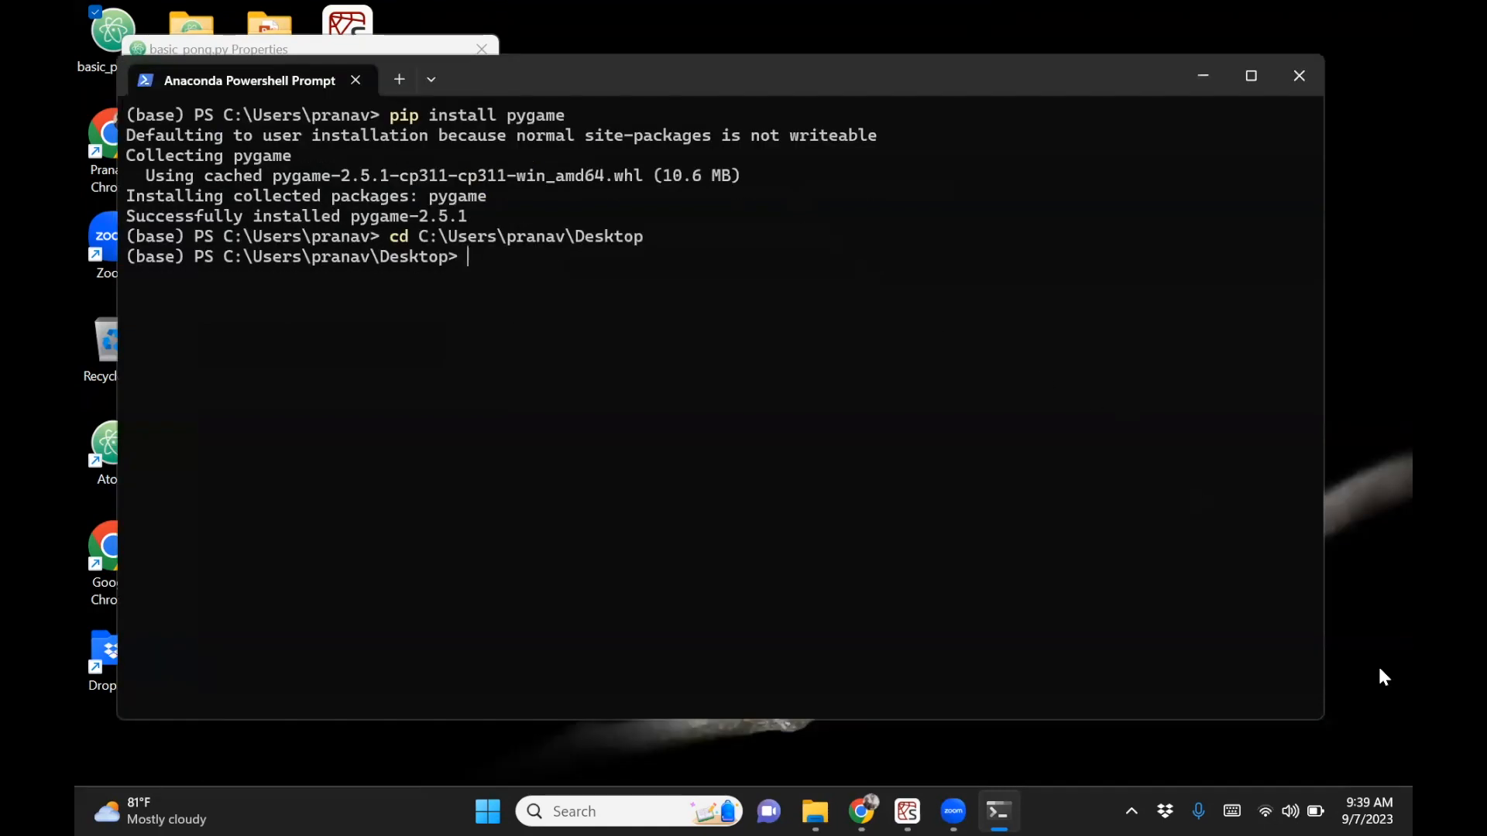
{"action": "mouse_move", "coordinate": [771, 369]}
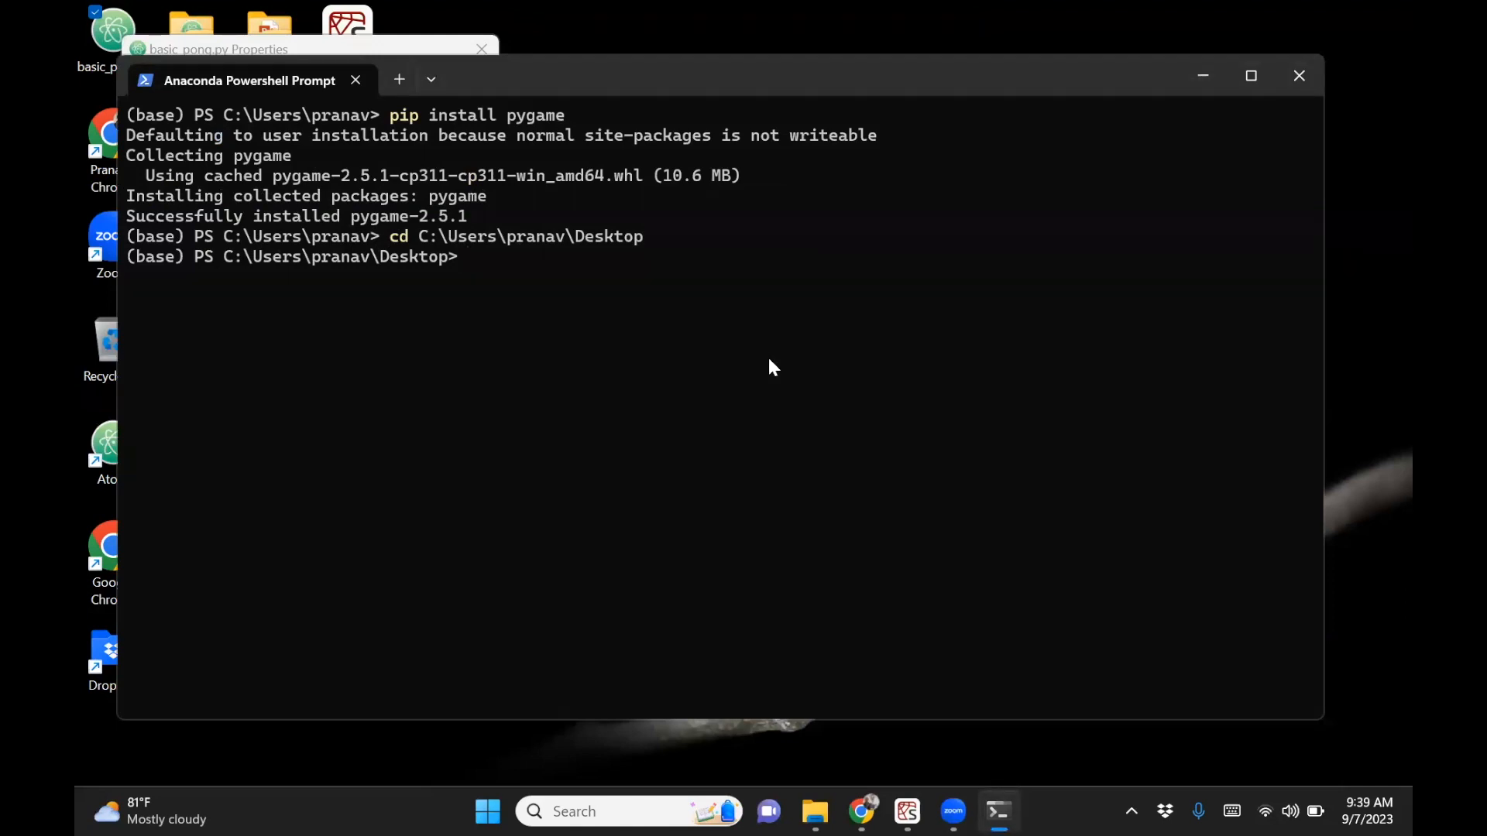
{"action": "type", "text": "python"}
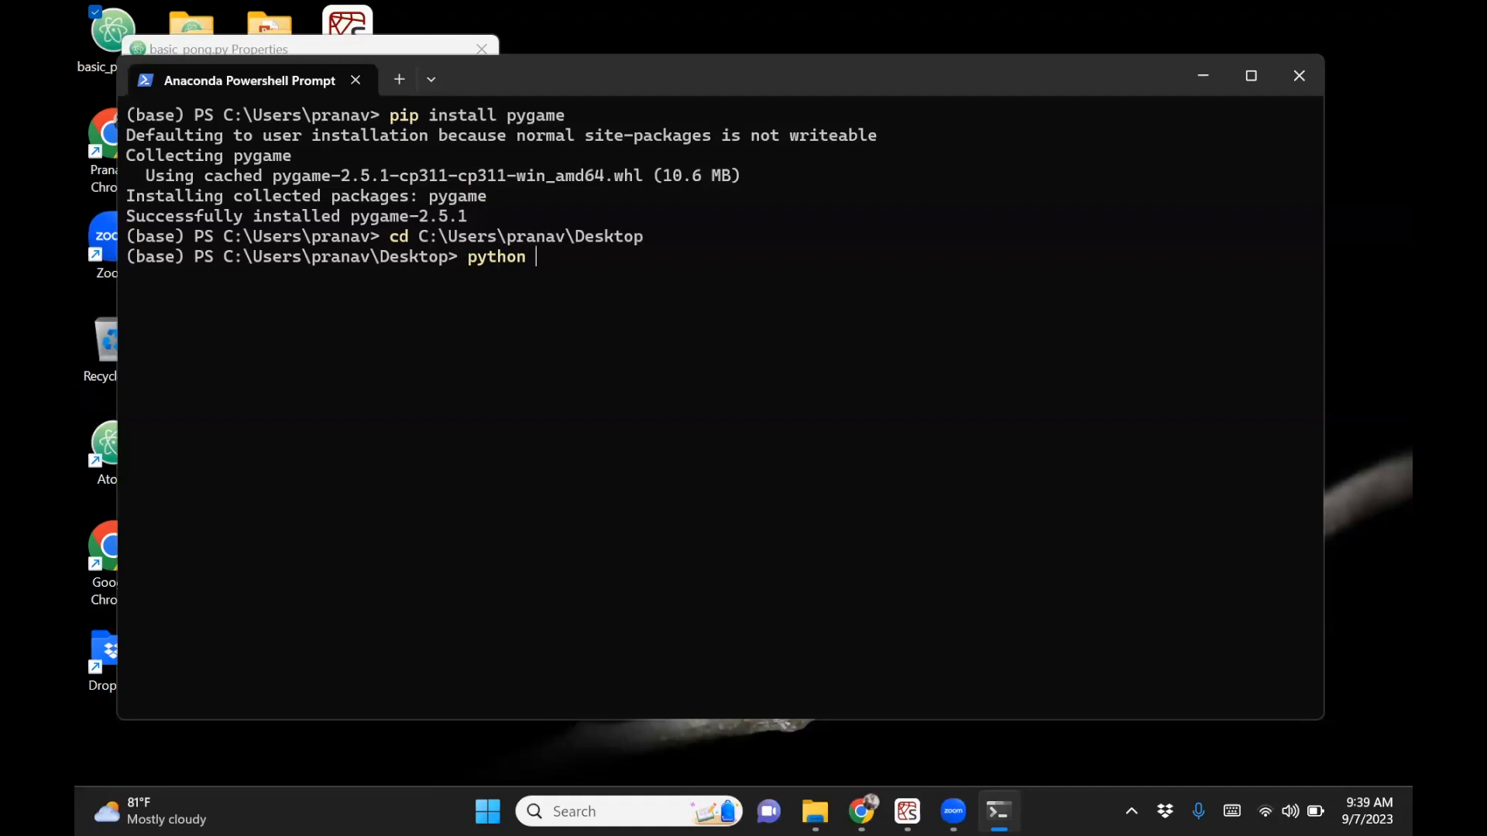
{"action": "type", "text": "basic_poi"}
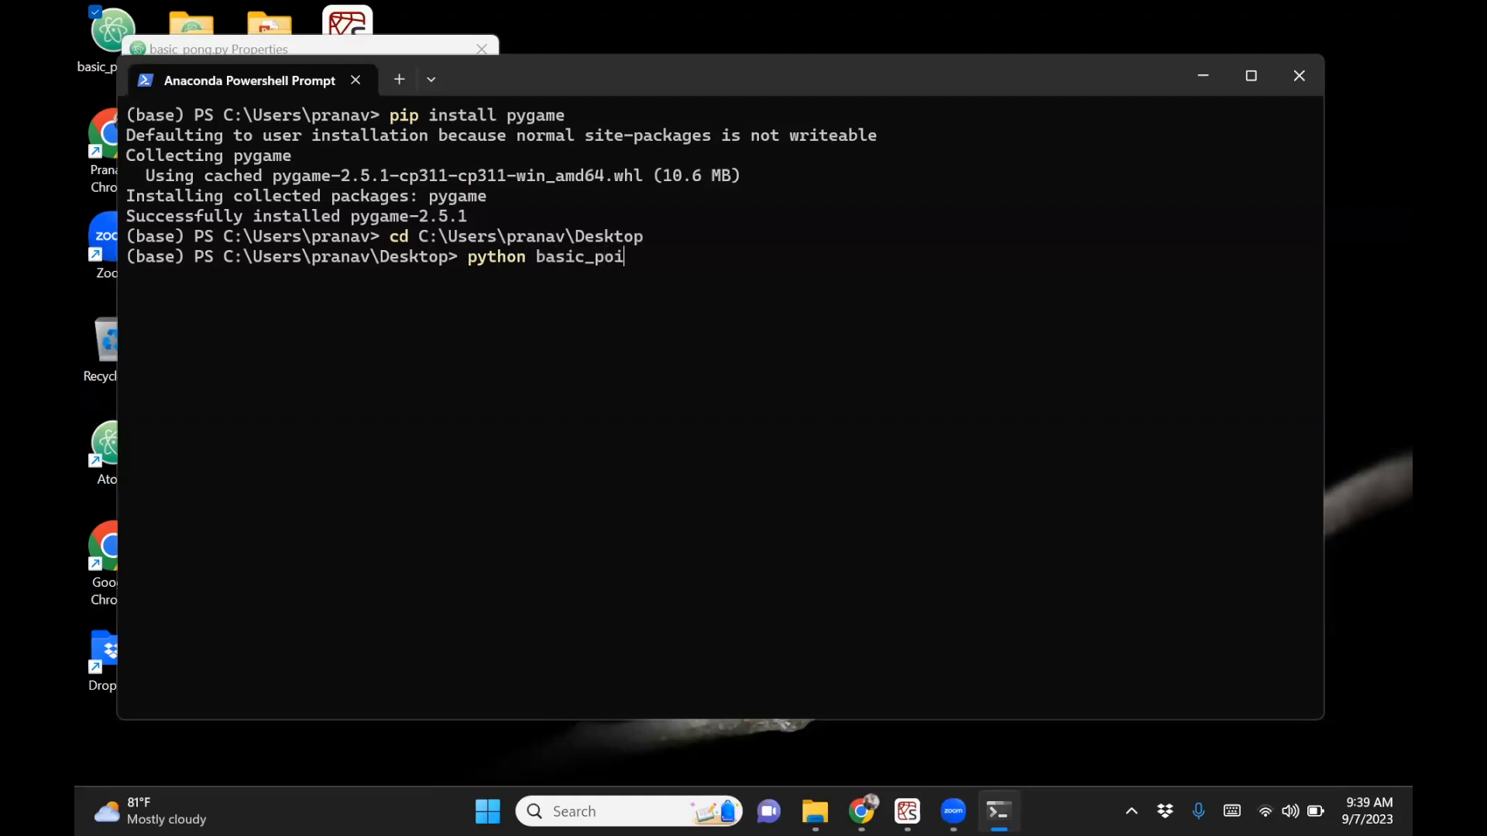
{"action": "type", "text": "ng.py"}
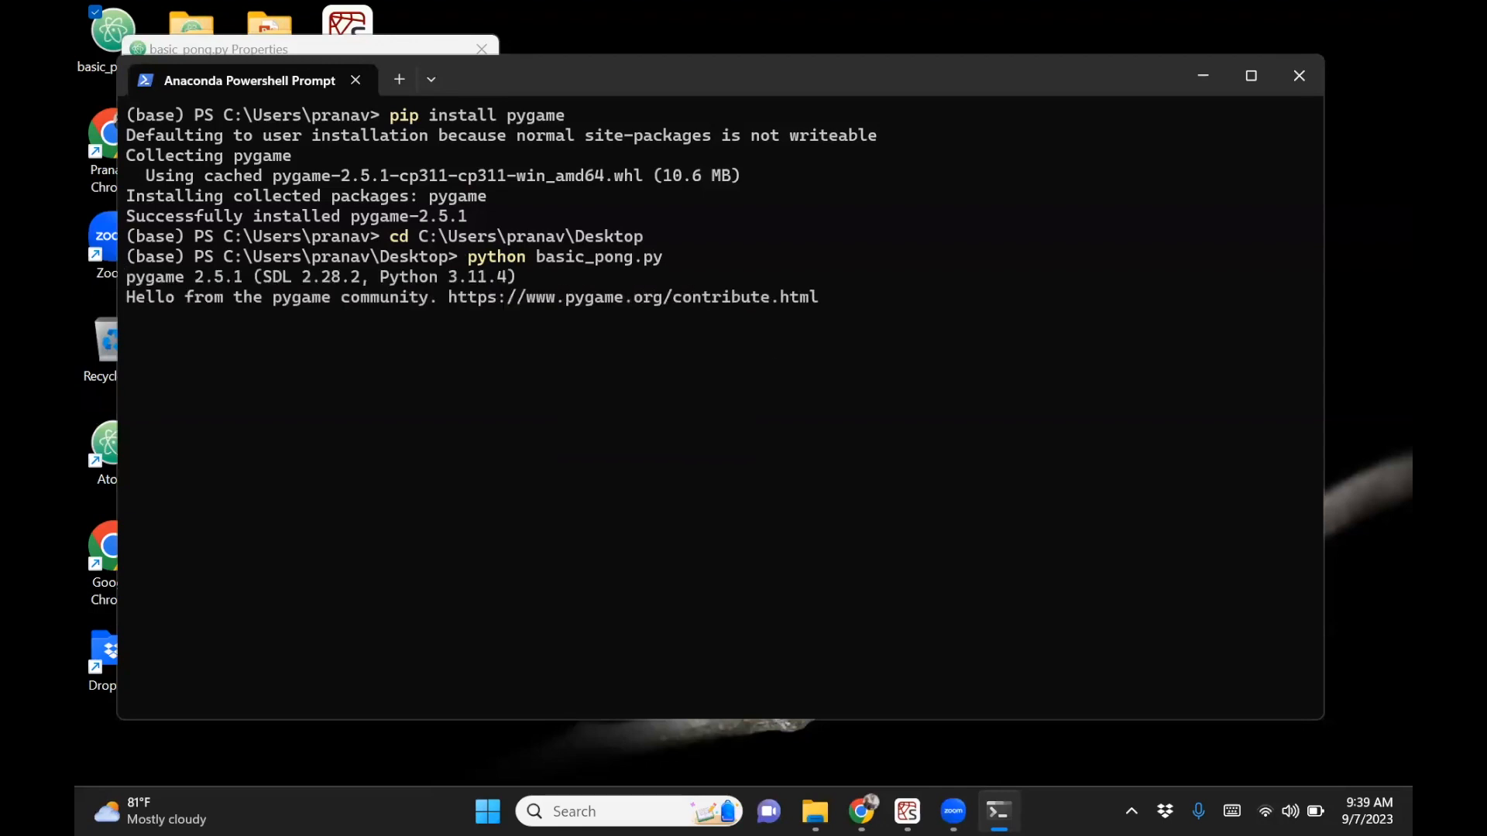
Launch basic_pong.py, play pong to Game Over, and close the game window.
{"action": "key", "text": "Return"}
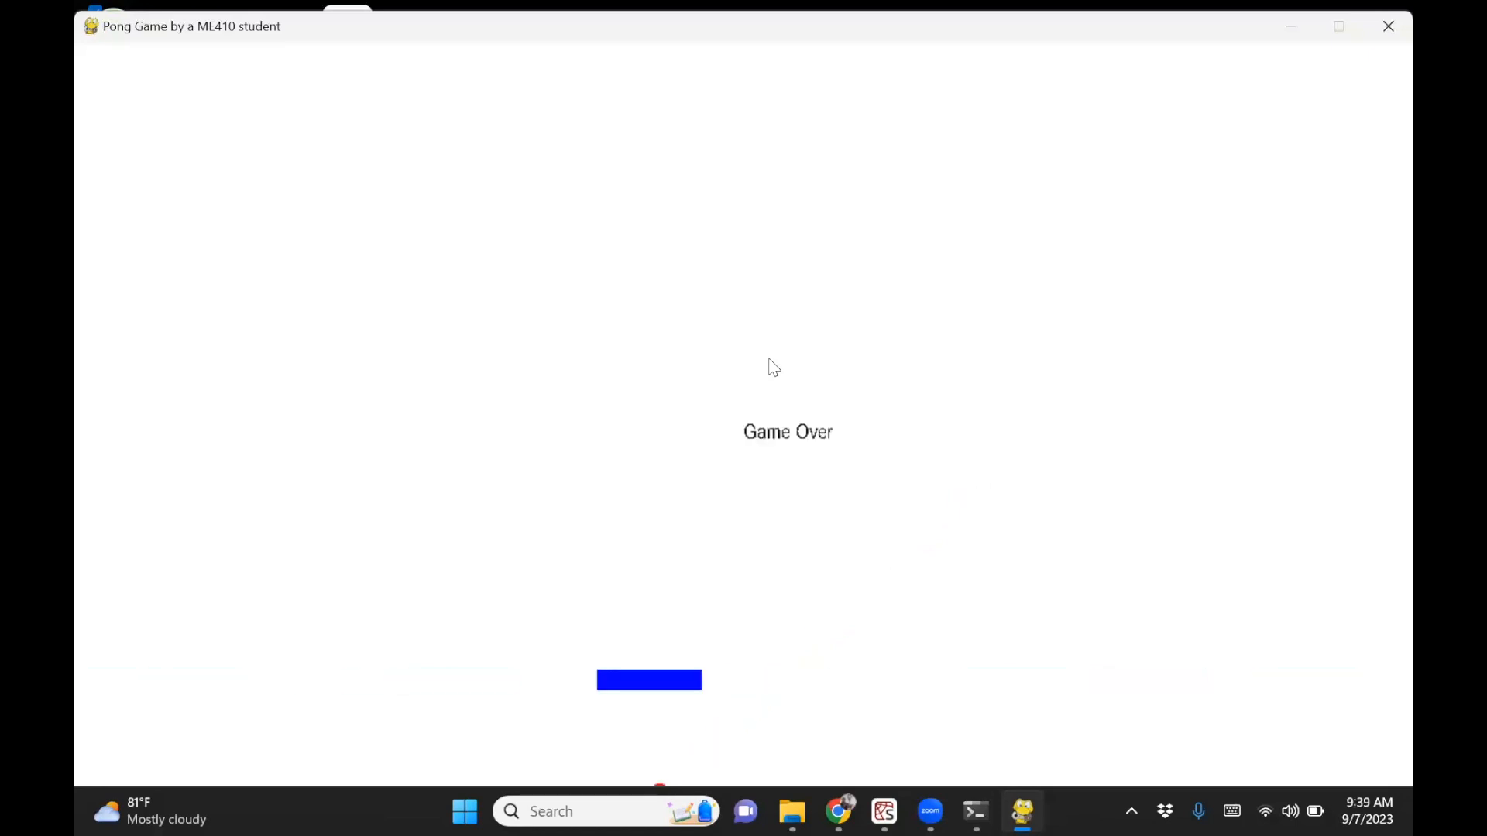
{"action": "left_click", "coordinate": [974, 810]}
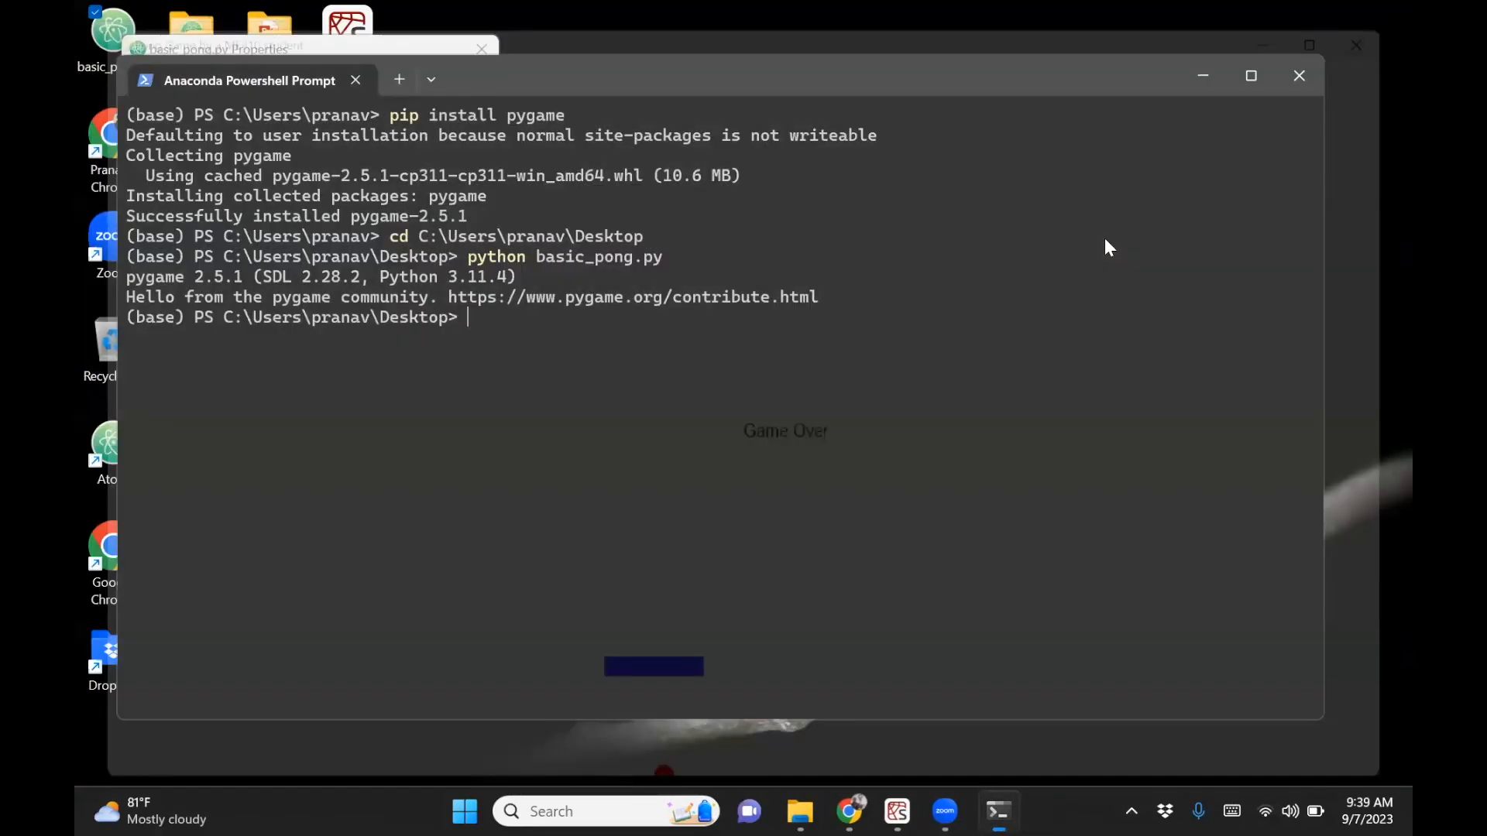
{"action": "mouse_move", "coordinate": [901, 810]}
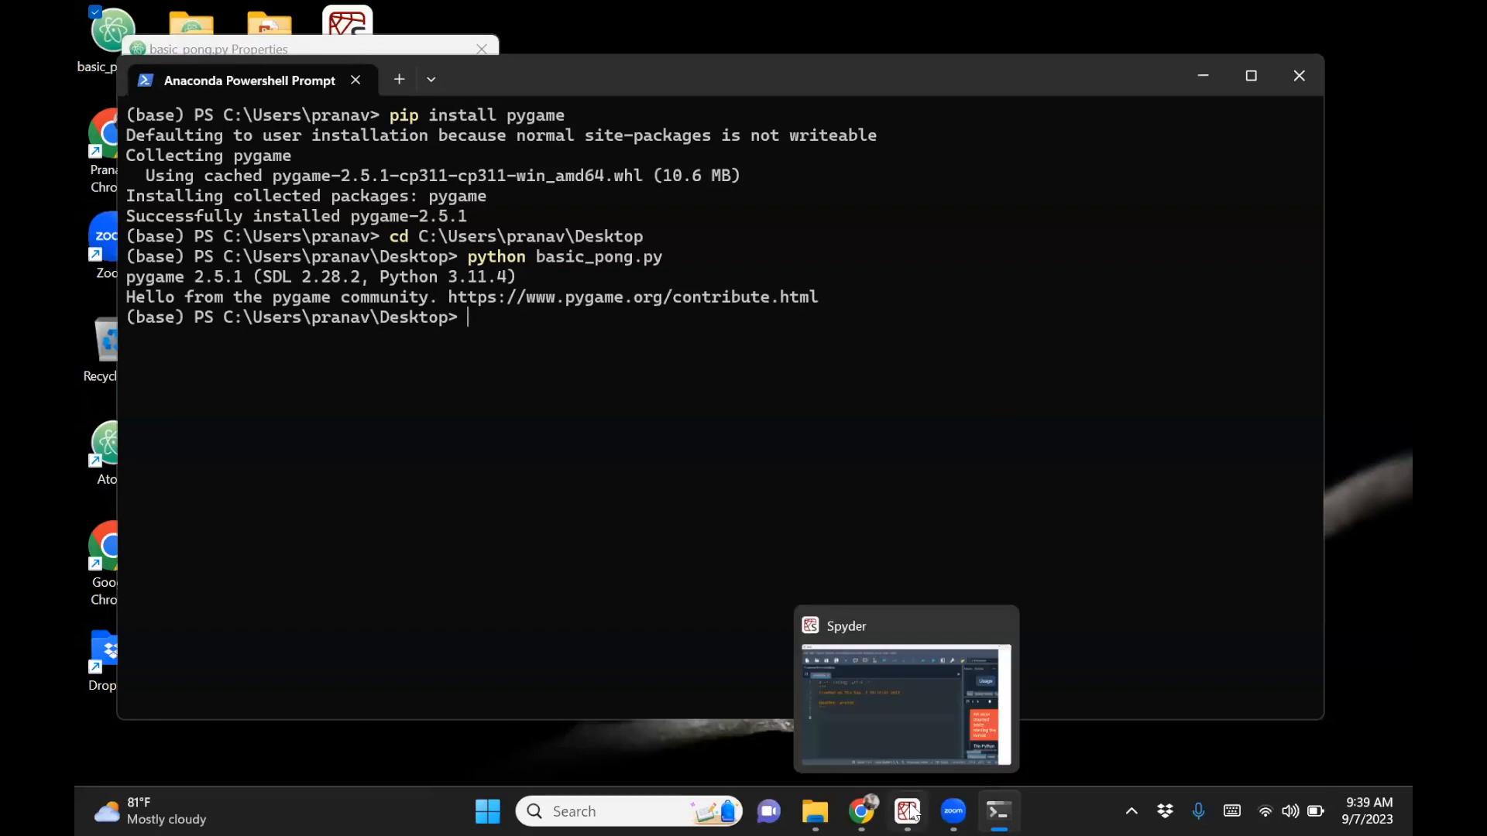
Switch to basic_pong.py in Spyder and set the ball speed constant vx to 50.
{"action": "left_click", "coordinate": [905, 683]}
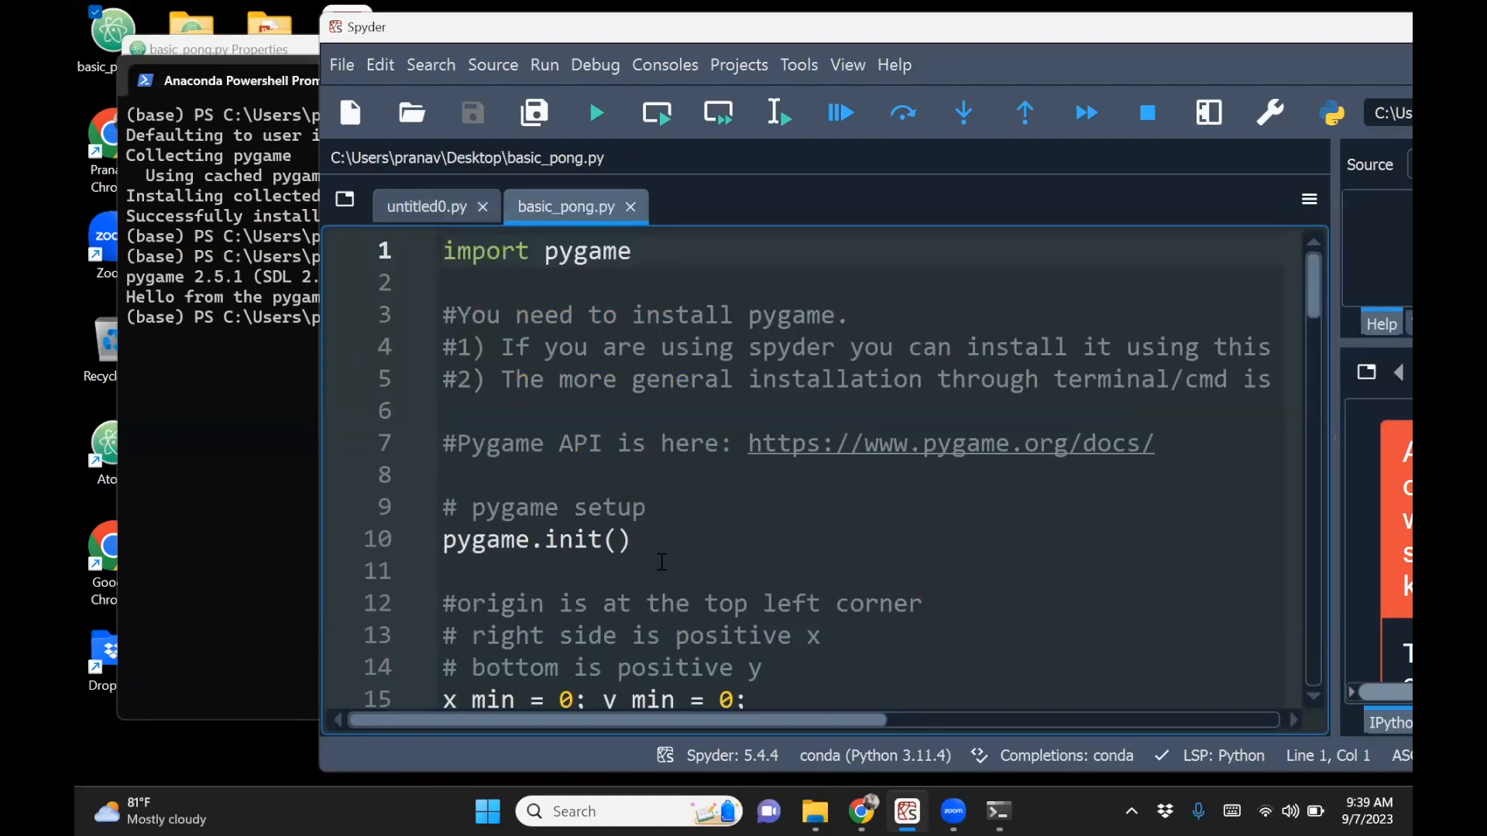
{"action": "scroll", "scroll_direction": "down", "scroll_amount": 3}
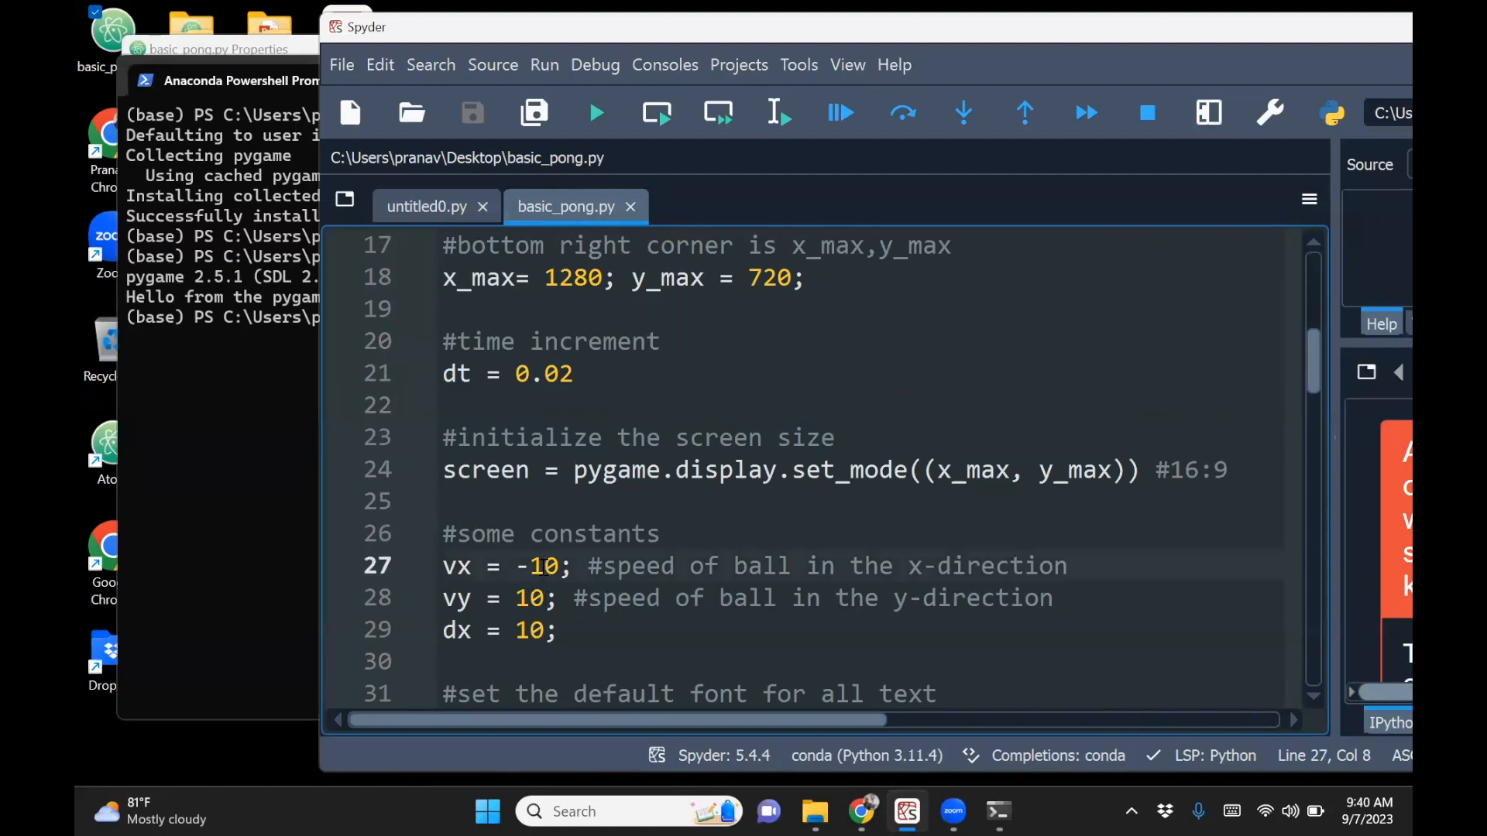
{"action": "type", "text": "50"}
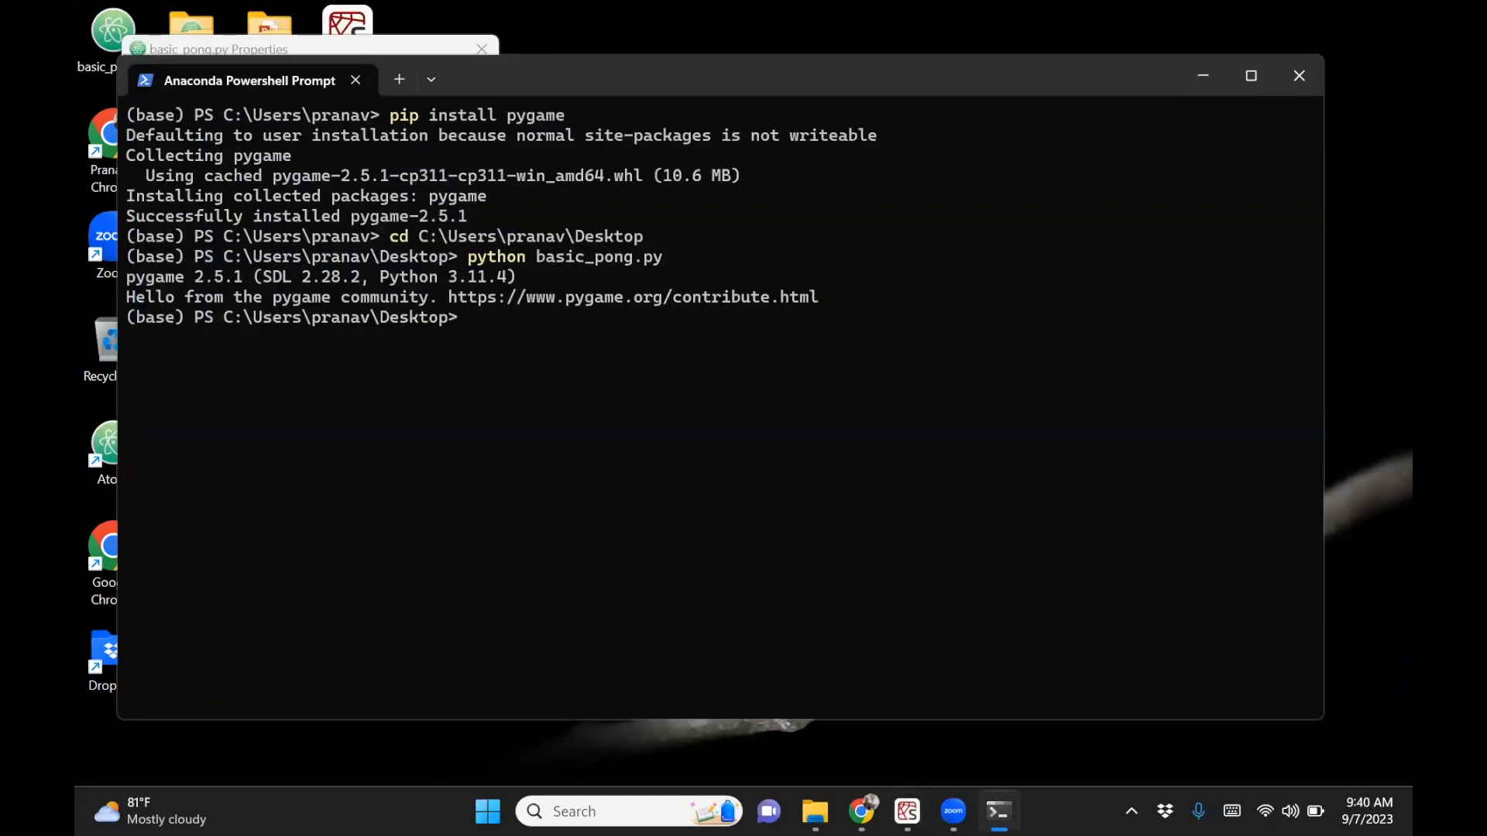
Rerun 'python basic_pong.py' with the edit, reach Game Over, and close the game.
{"action": "type", "text": "python bas"}
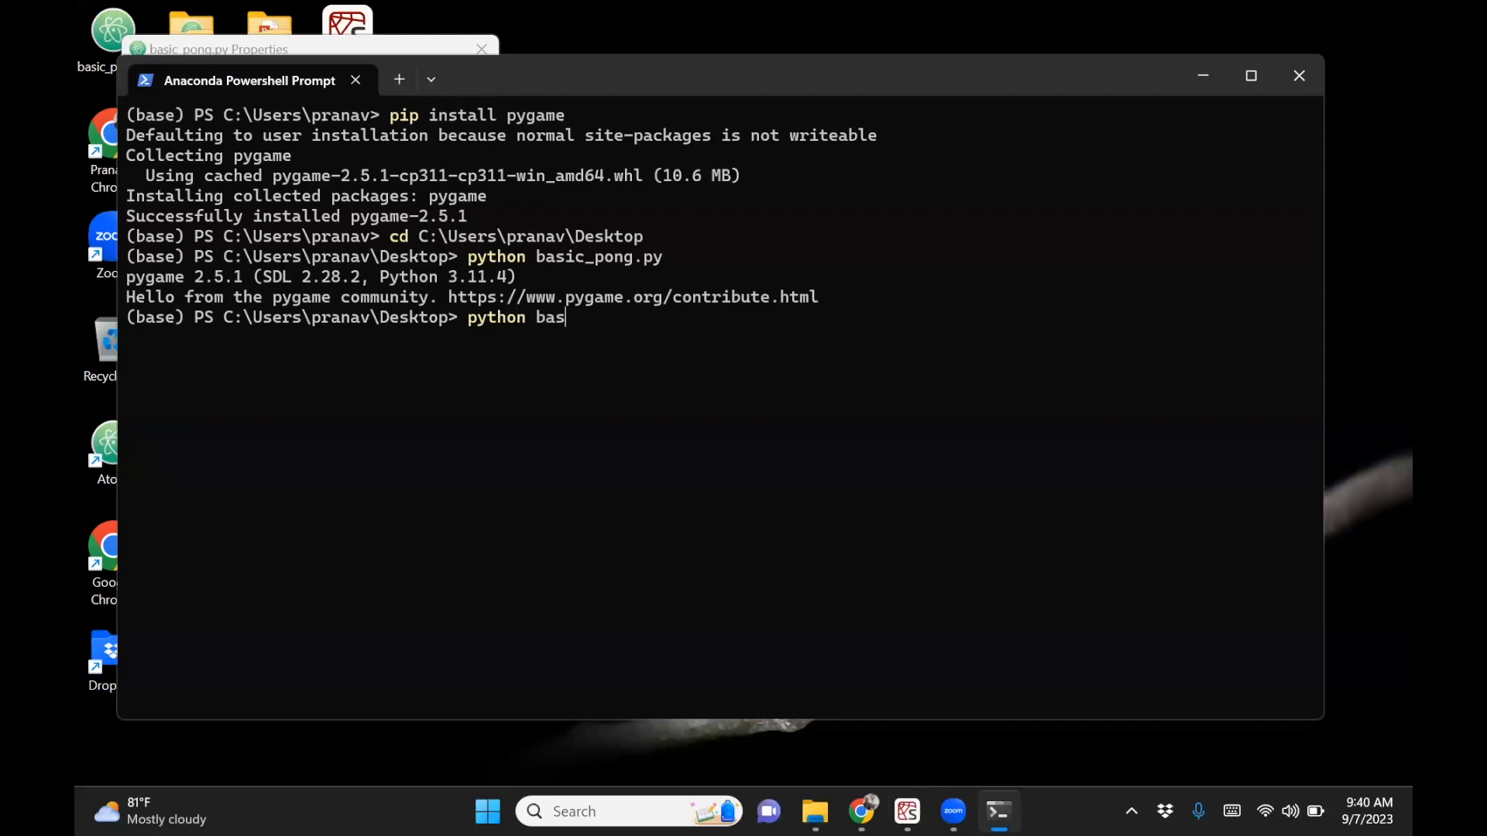
{"action": "type", "text": "ic_poin"}
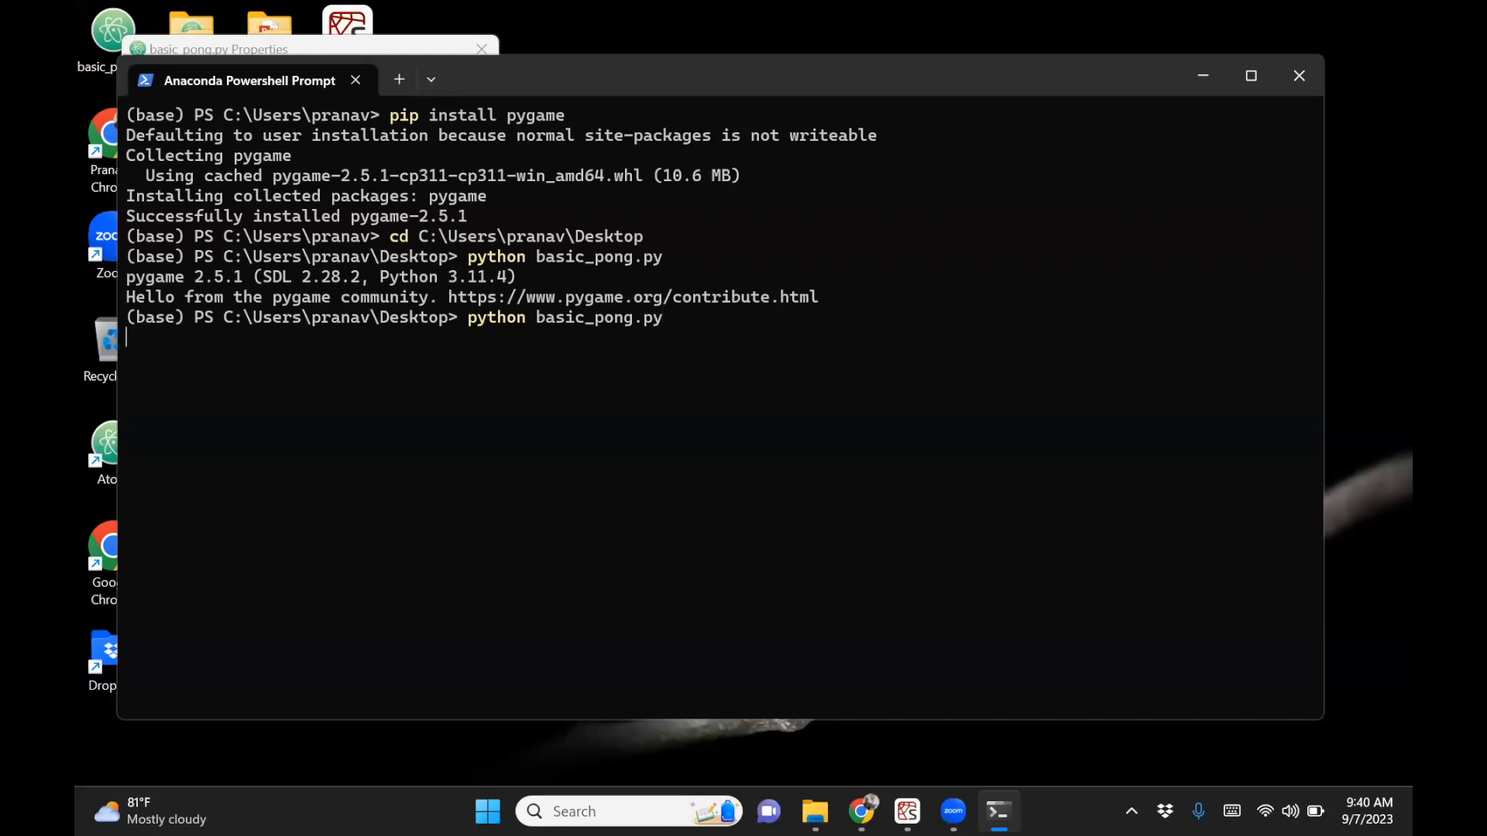
{"action": "key", "text": "Return"}
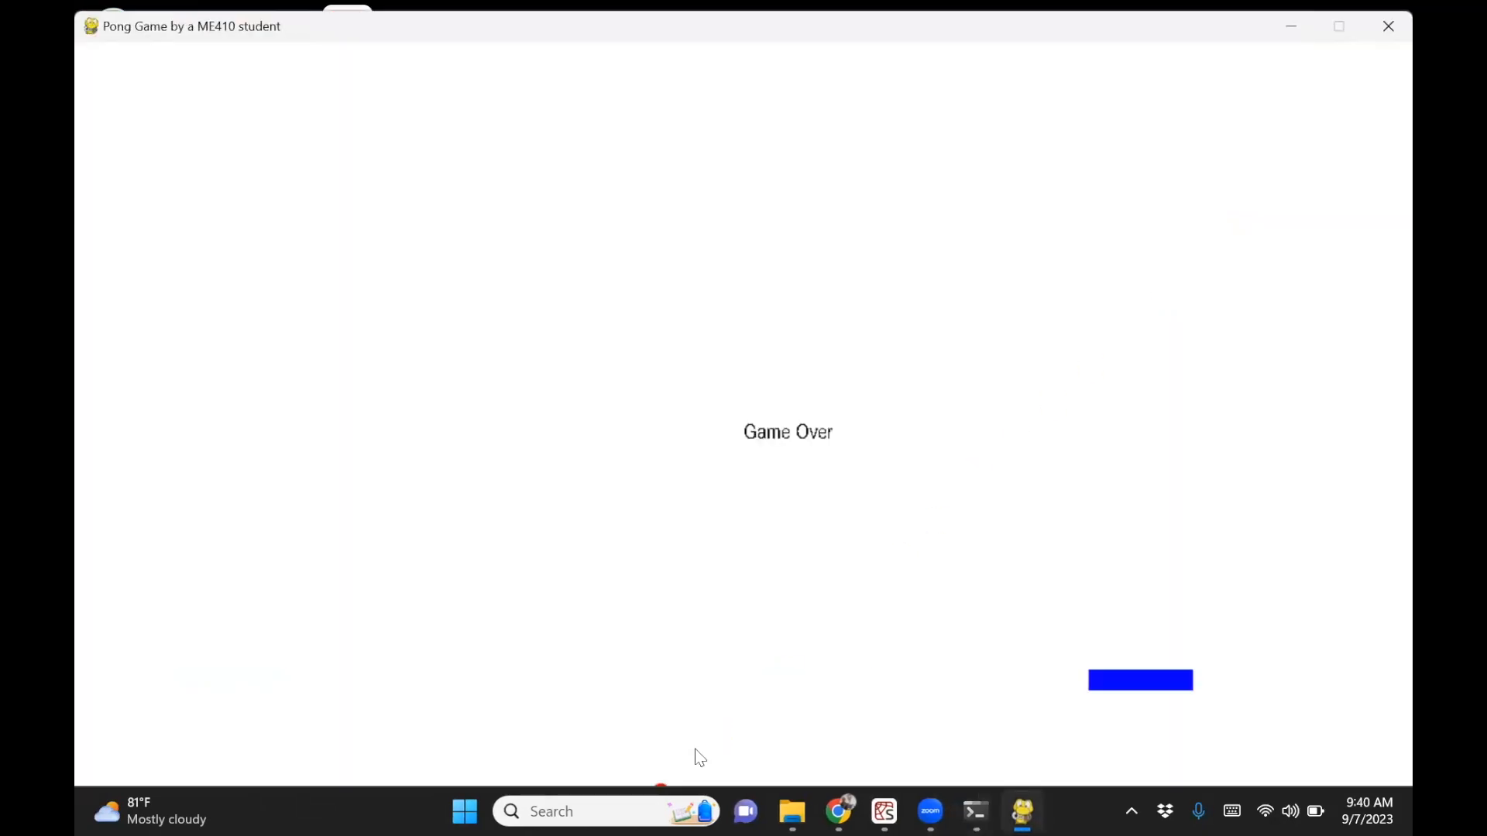
{"action": "left_click", "coordinate": [974, 810]}
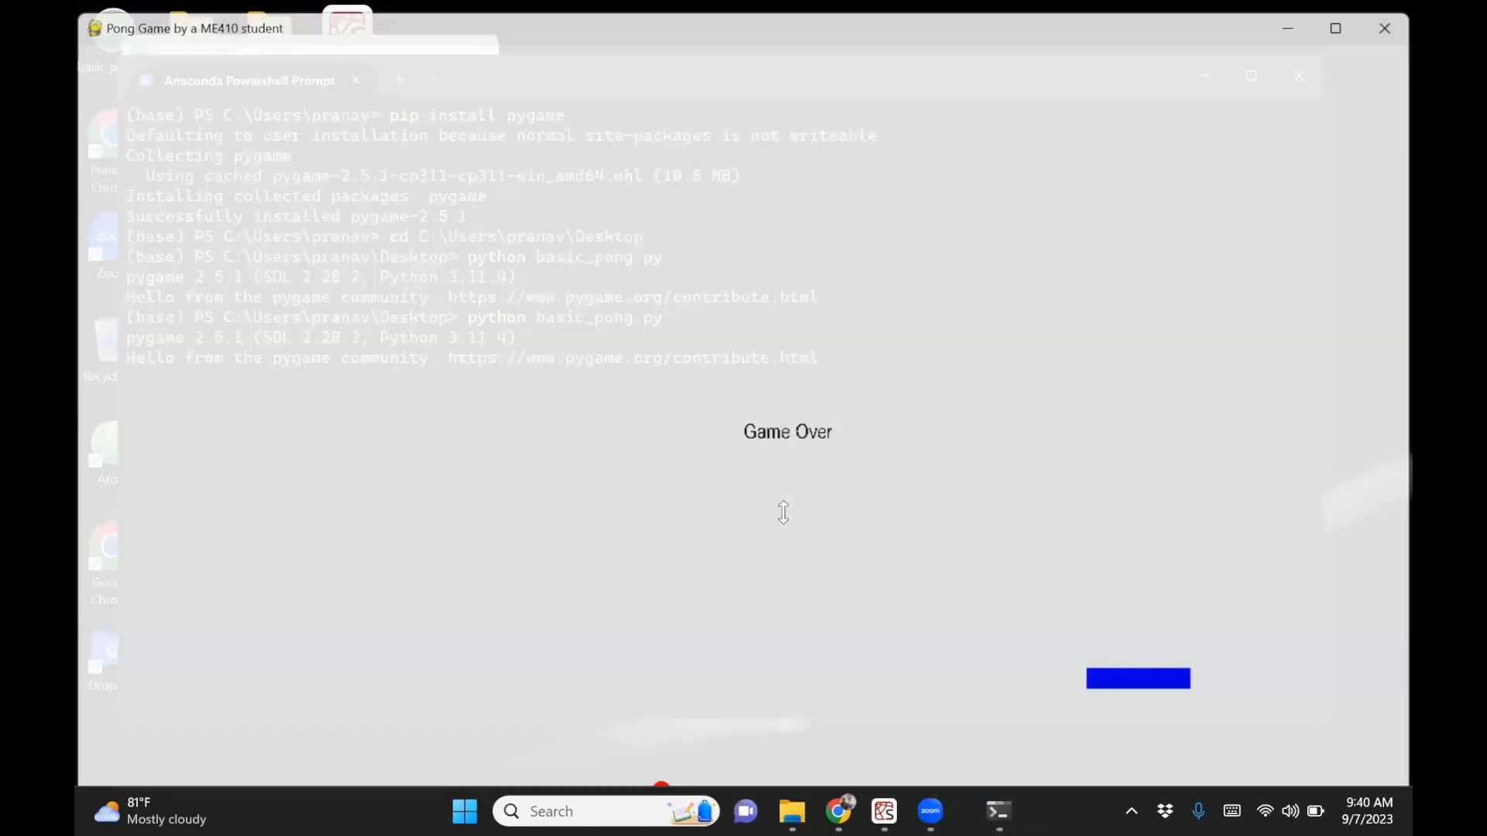